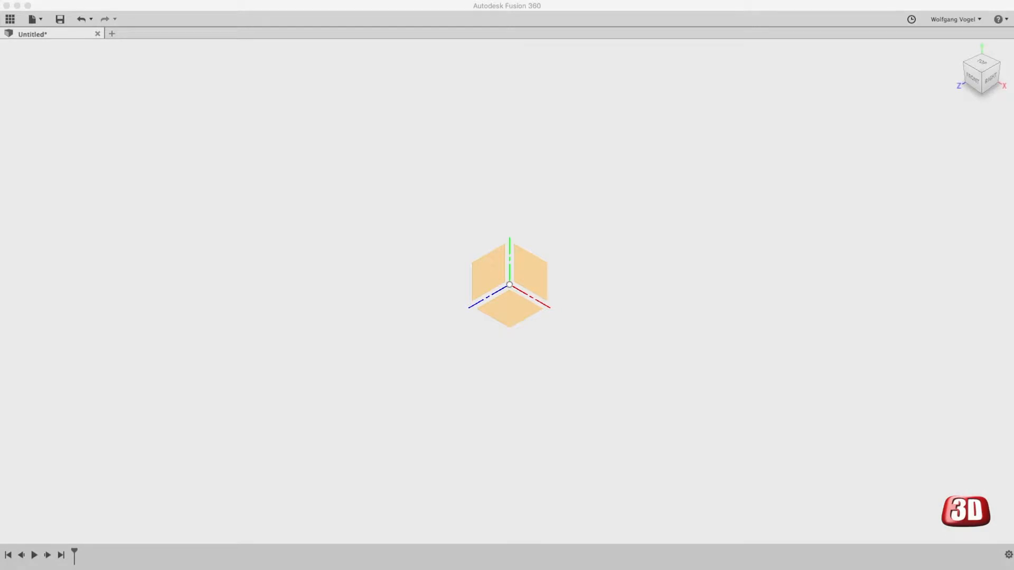
mouse_move(616, 304)
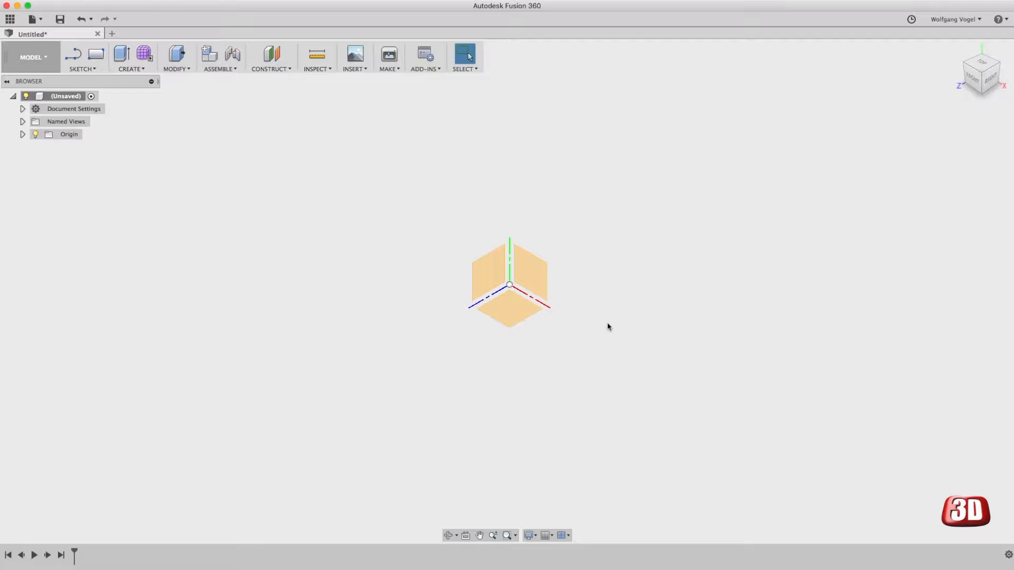
mouse_move(354, 166)
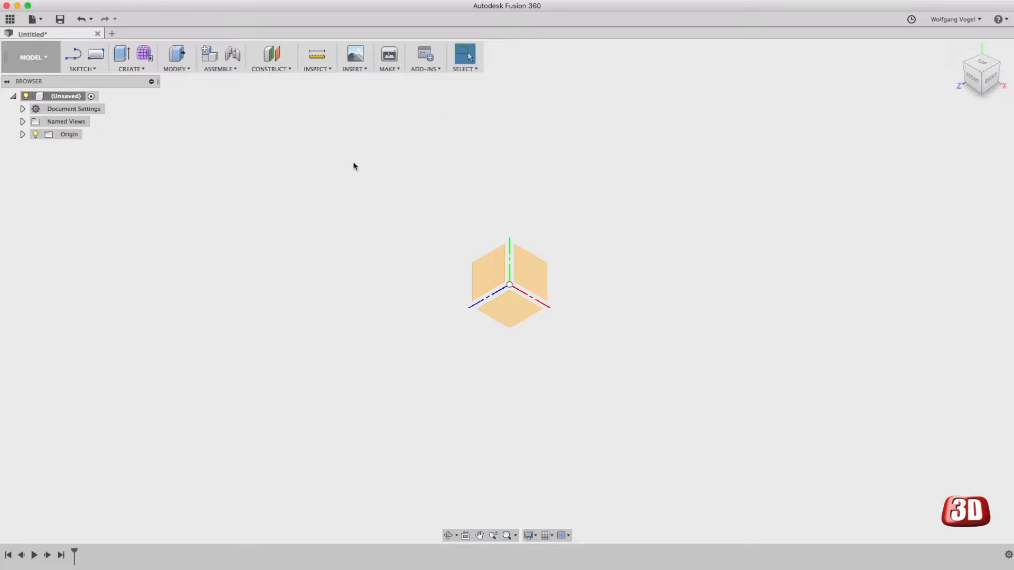
mouse_move(355, 148)
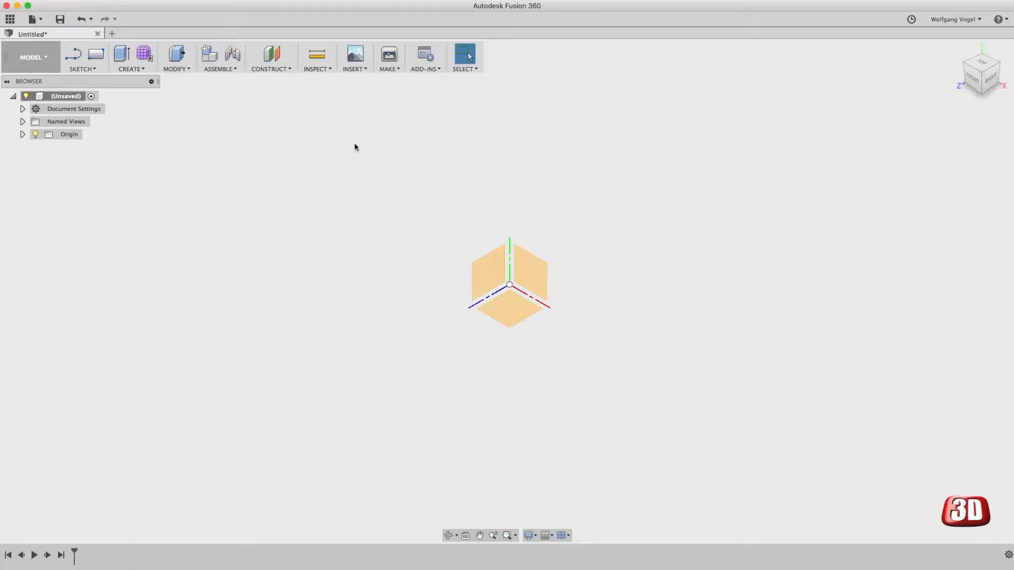
mouse_move(359, 121)
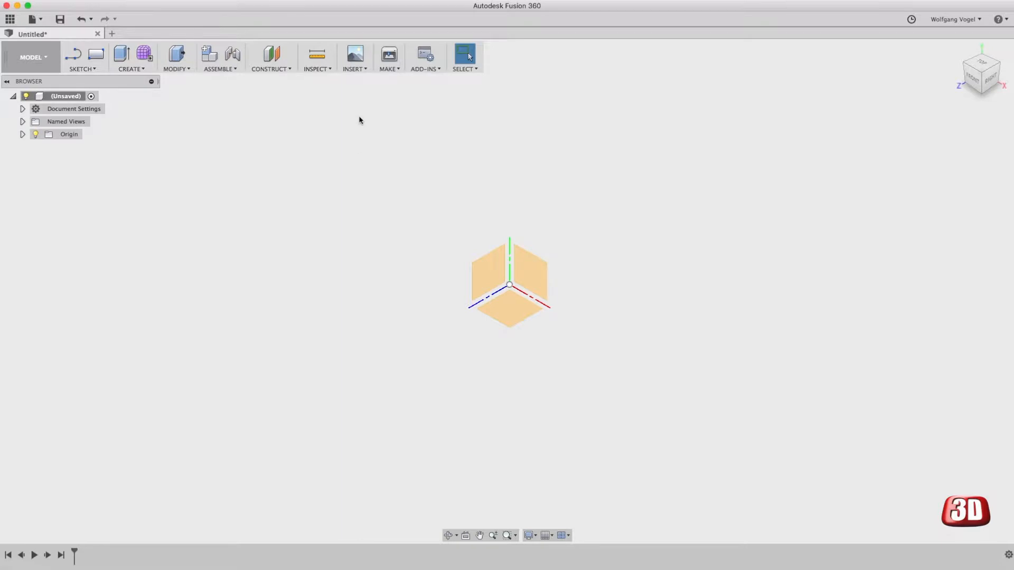
Step: Start an Attached Canvas on the YZ plane and pick space_ship_one_wiki_side.jpg as its image
click(353, 57)
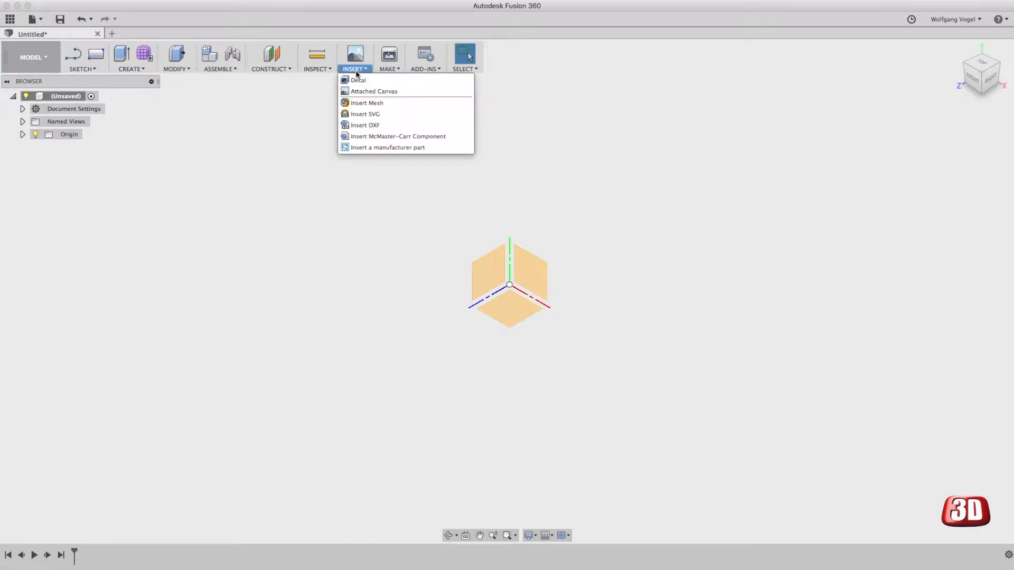
mouse_move(374, 91)
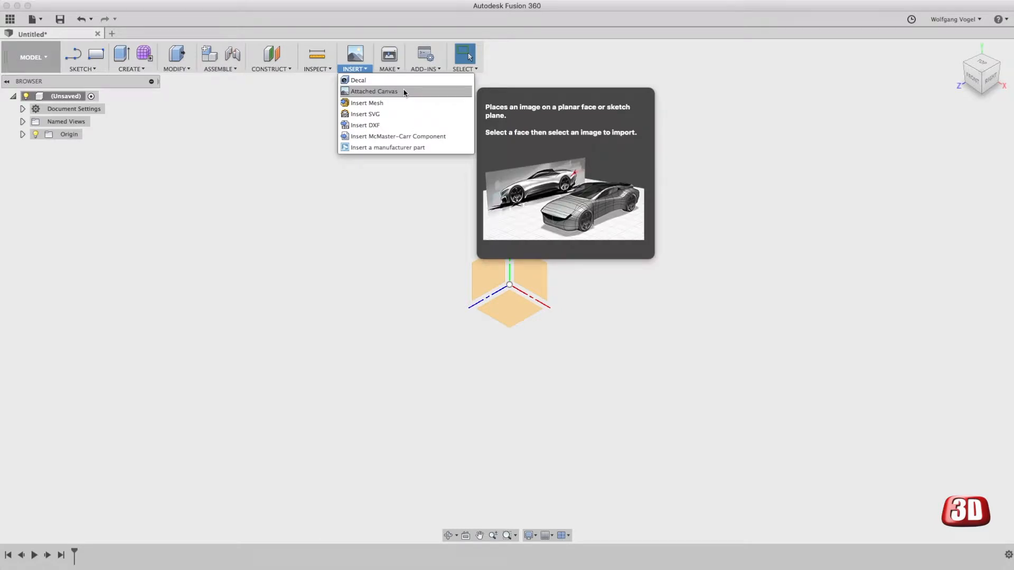
click(374, 91)
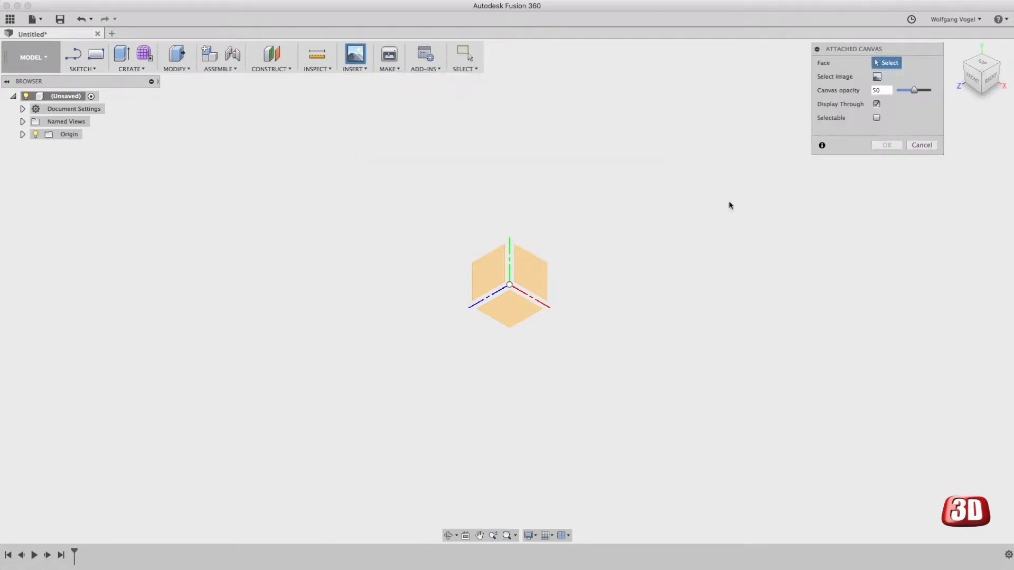
click(488, 268)
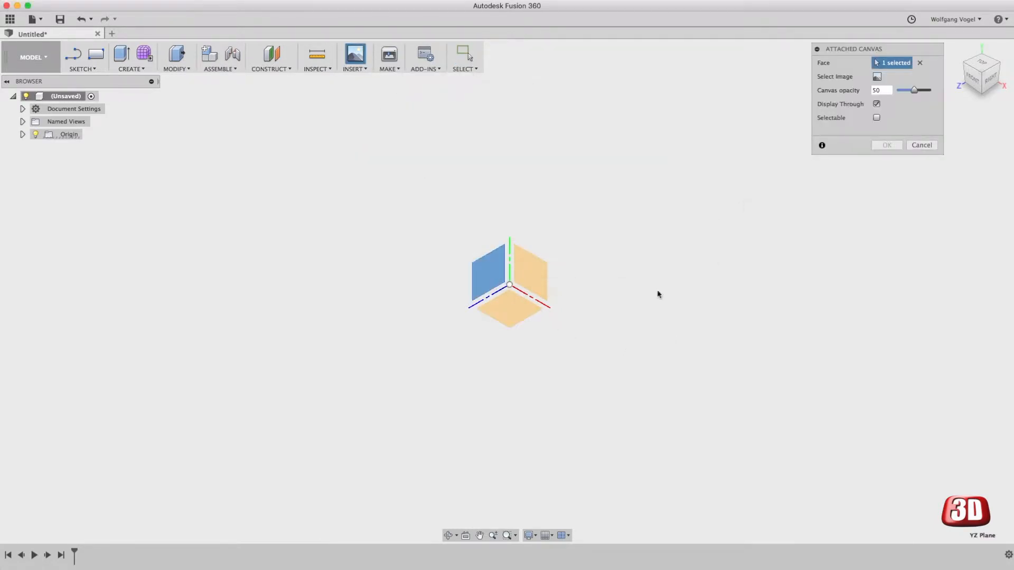
click(876, 76)
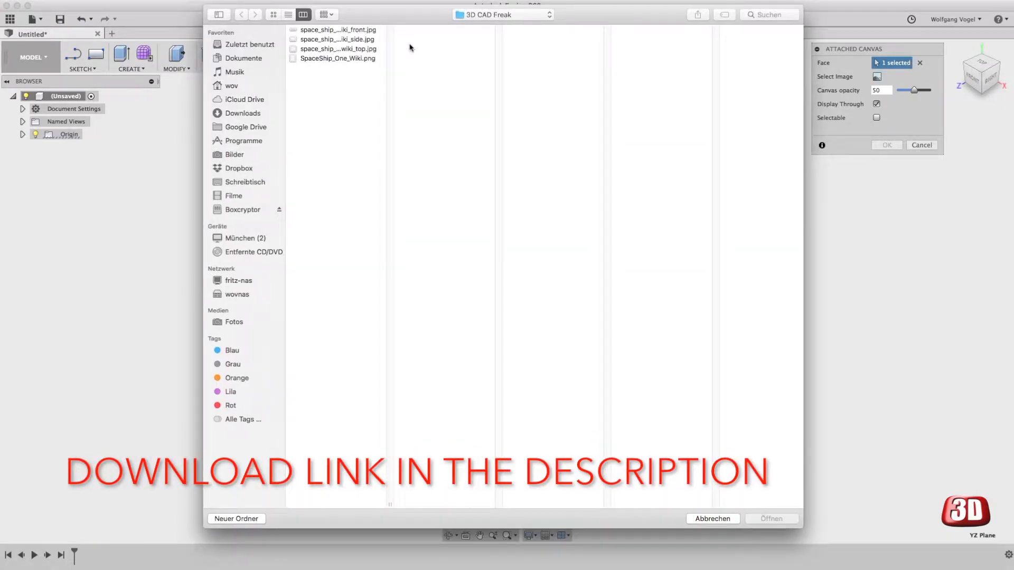
click(336, 40)
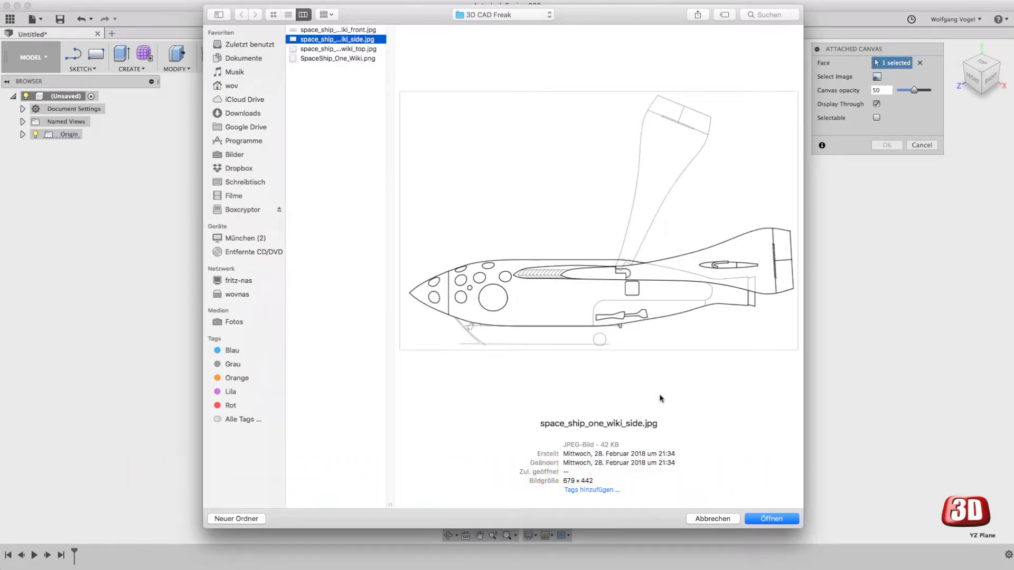
mouse_move(743, 419)
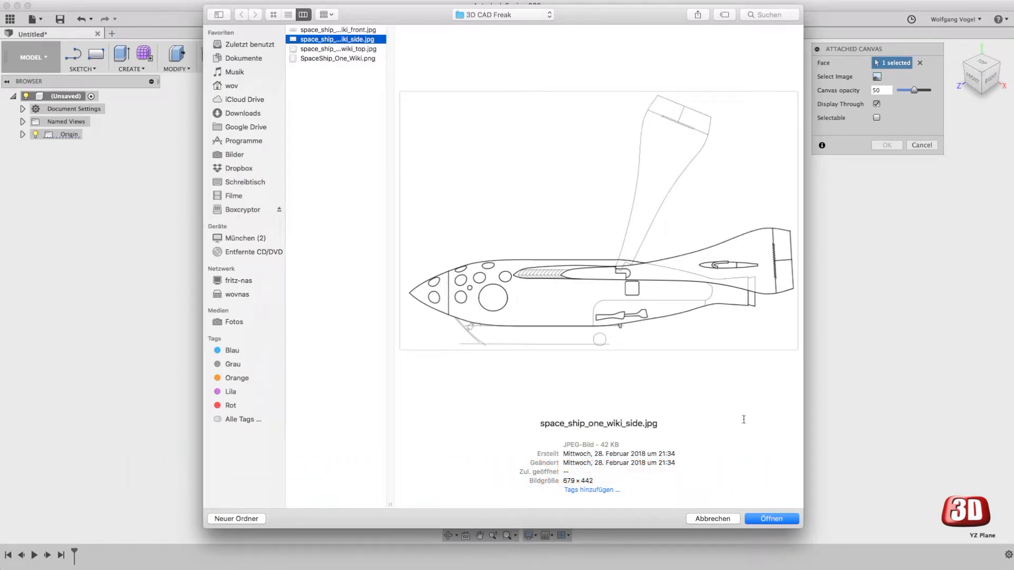
Step: Load the side-view image and place it as a canvas on the YZ plane at scale 1
click(770, 518)
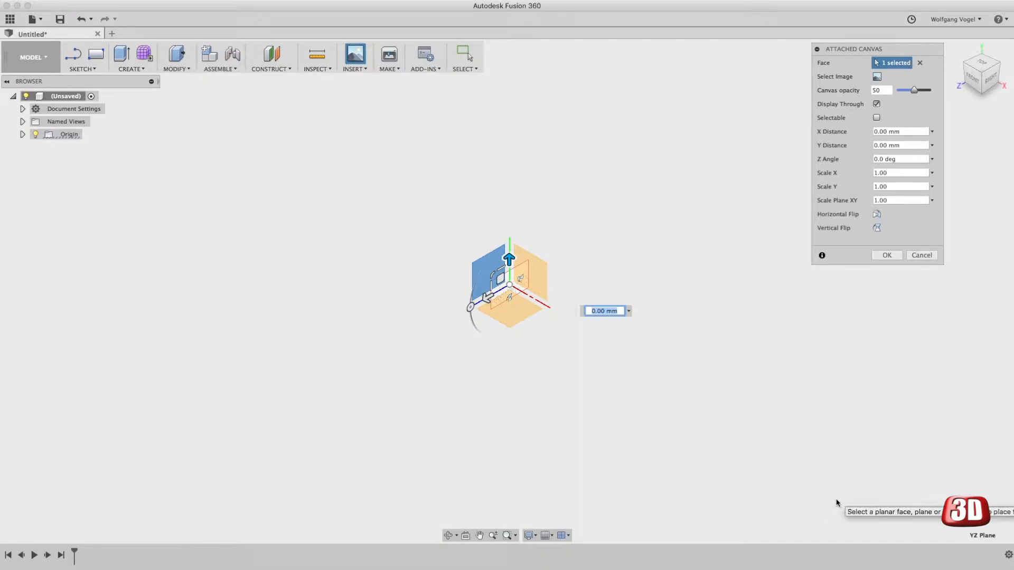
mouse_move(550, 354)
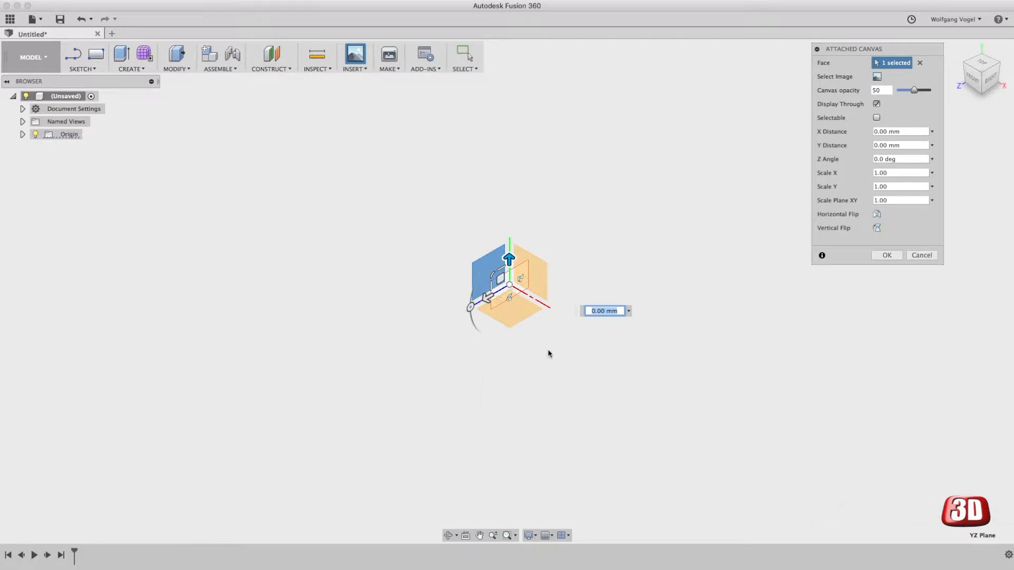
mouse_move(508, 305)
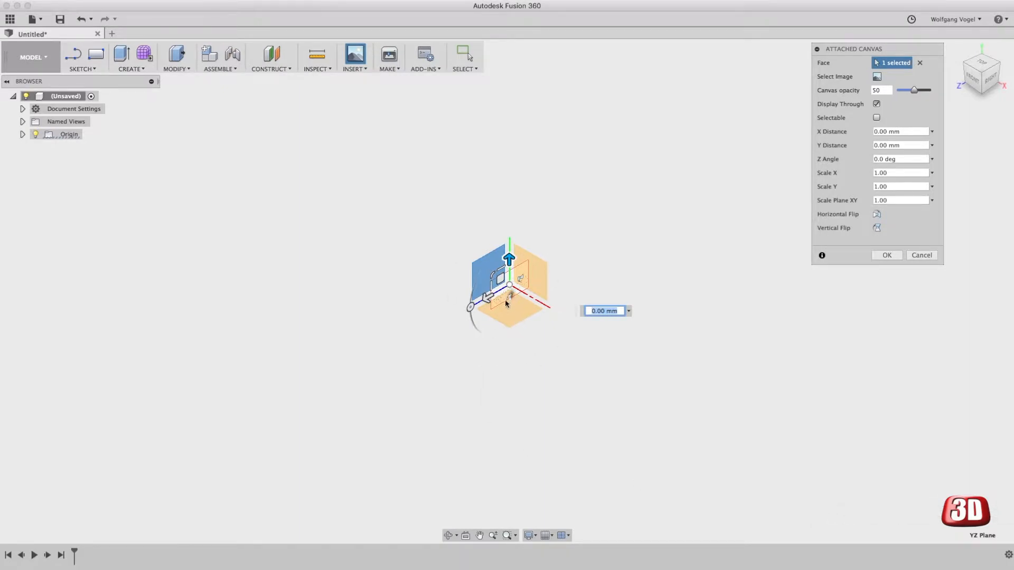
mouse_move(493, 278)
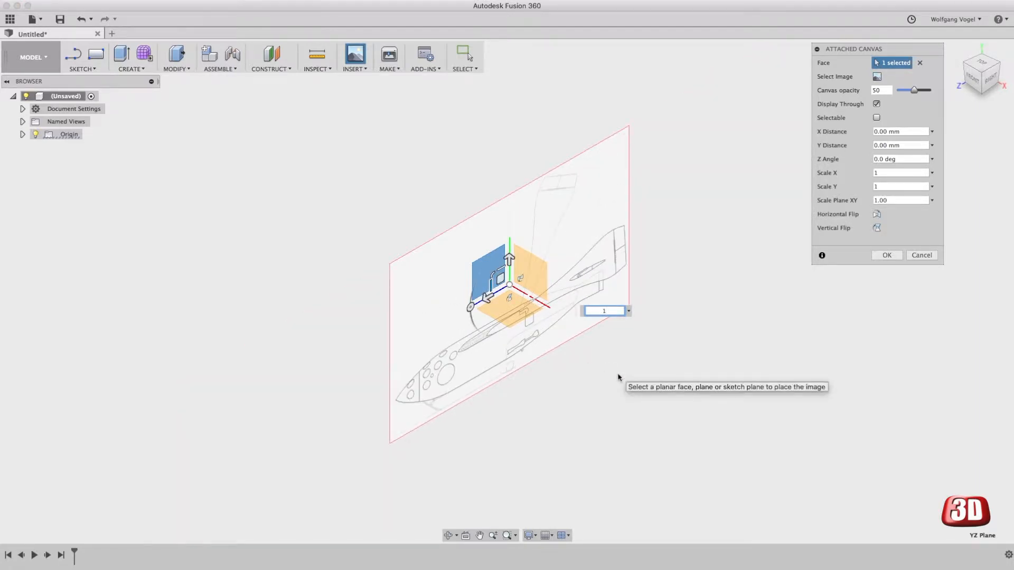
mouse_move(705, 253)
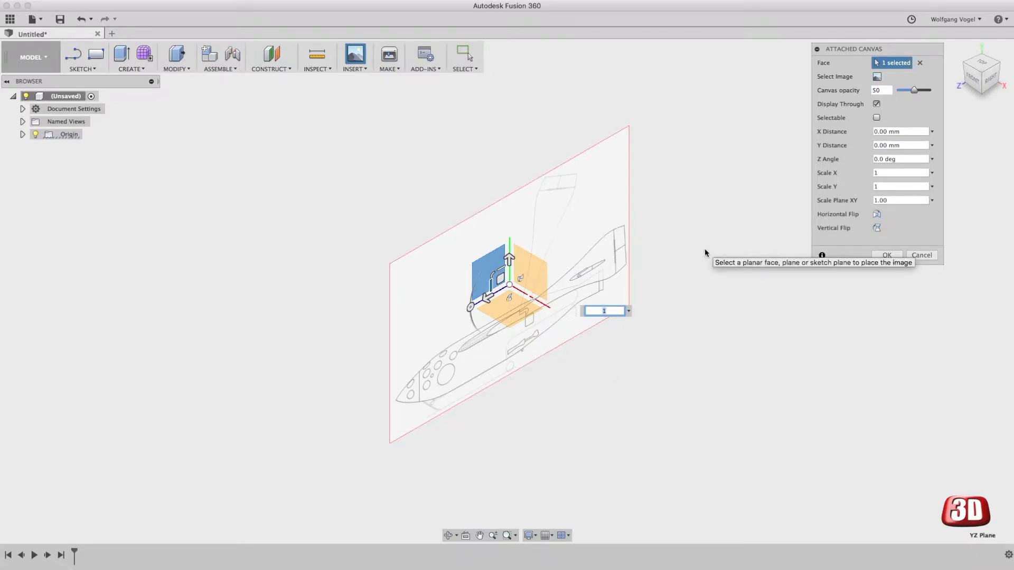
mouse_move(698, 254)
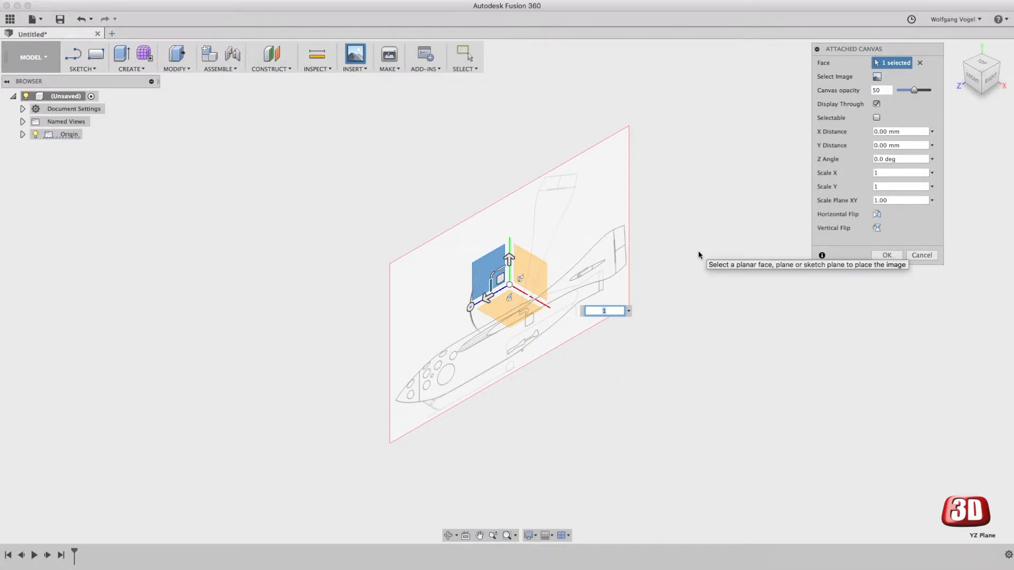
mouse_move(887, 255)
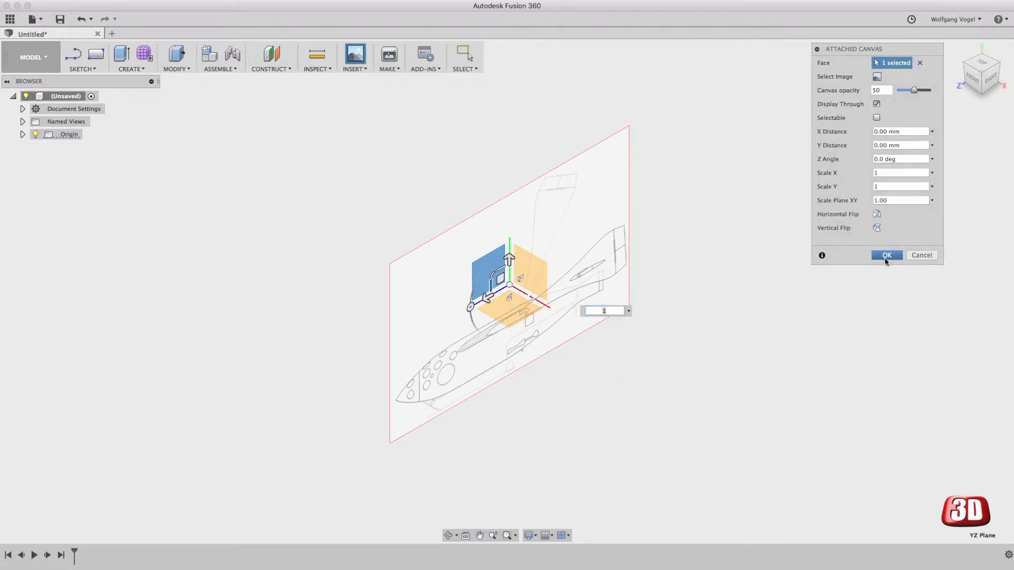
click(886, 254)
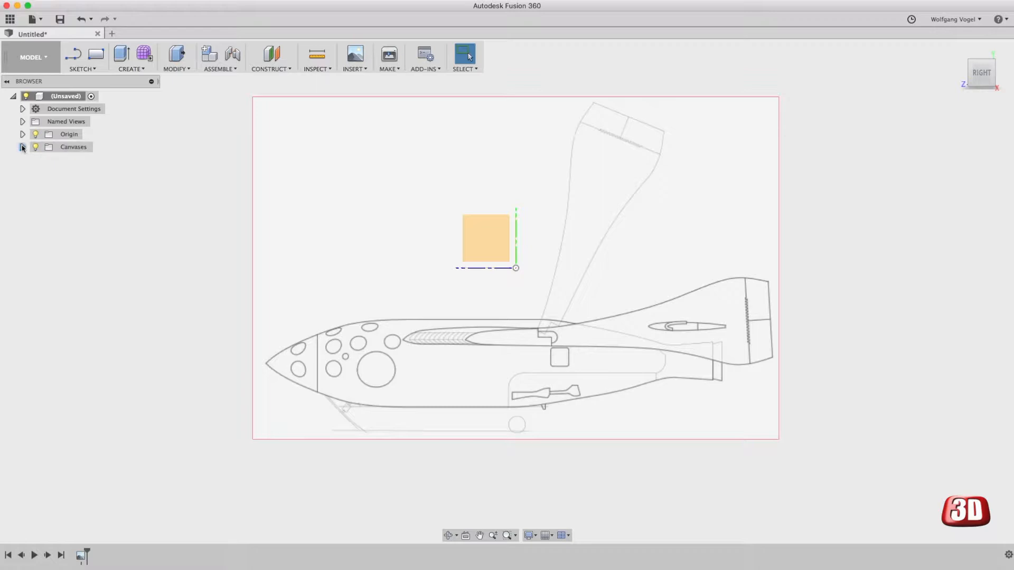
Step: Select the space_ship_one_wiki_side canvas in the browser and bring up its options for calibration
click(22, 147)
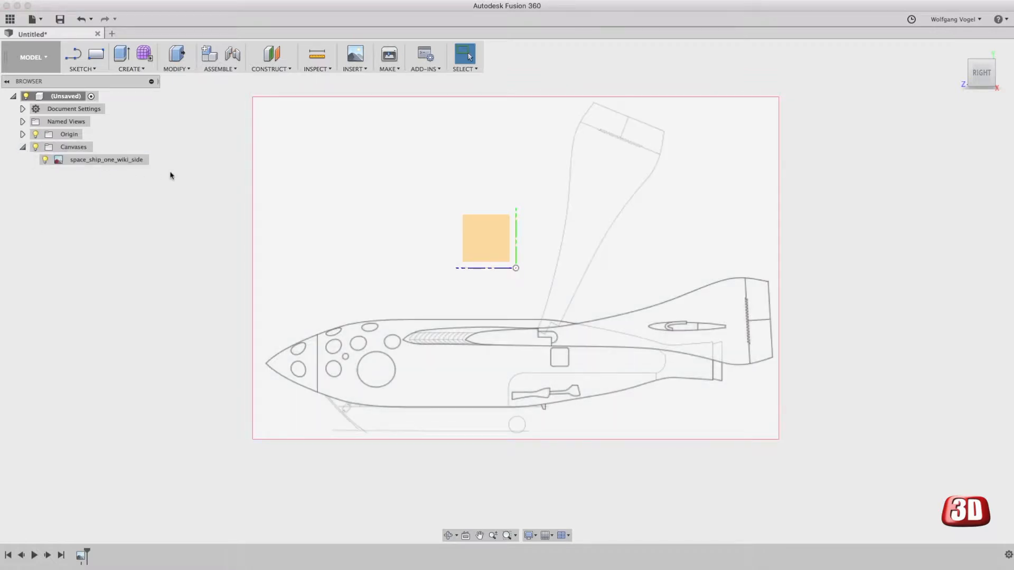
click(106, 160)
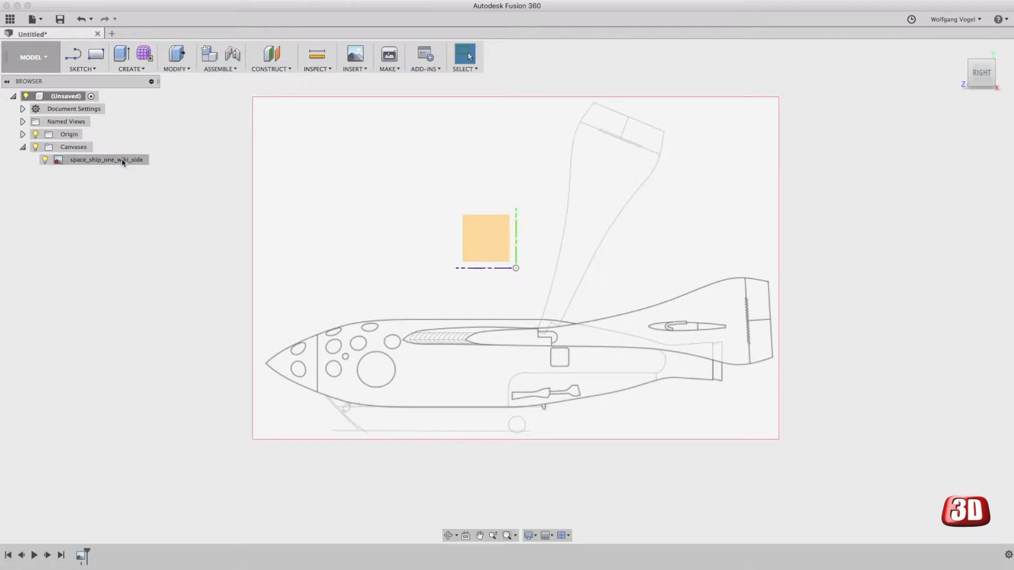
right_click(106, 160)
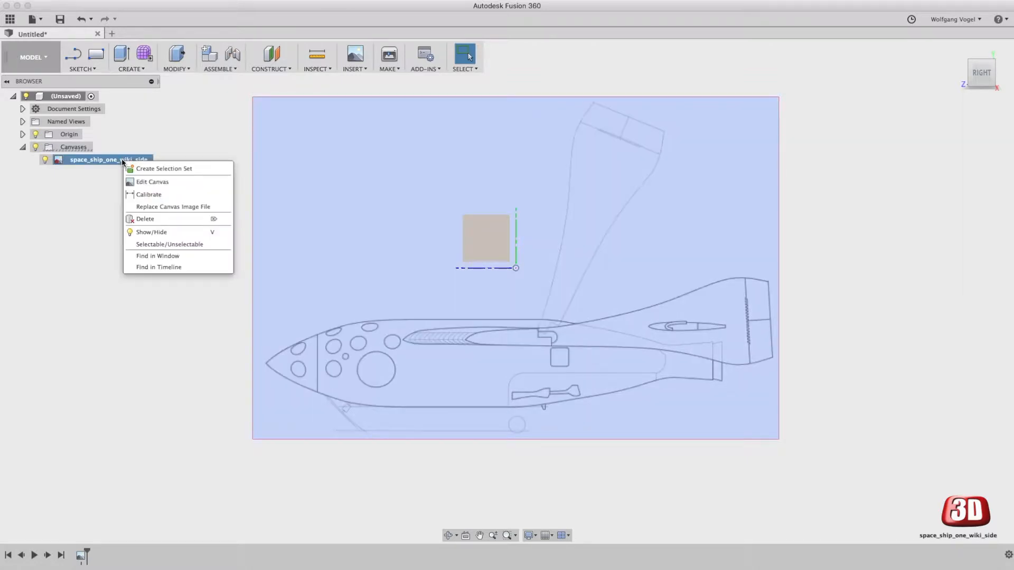
mouse_move(149, 194)
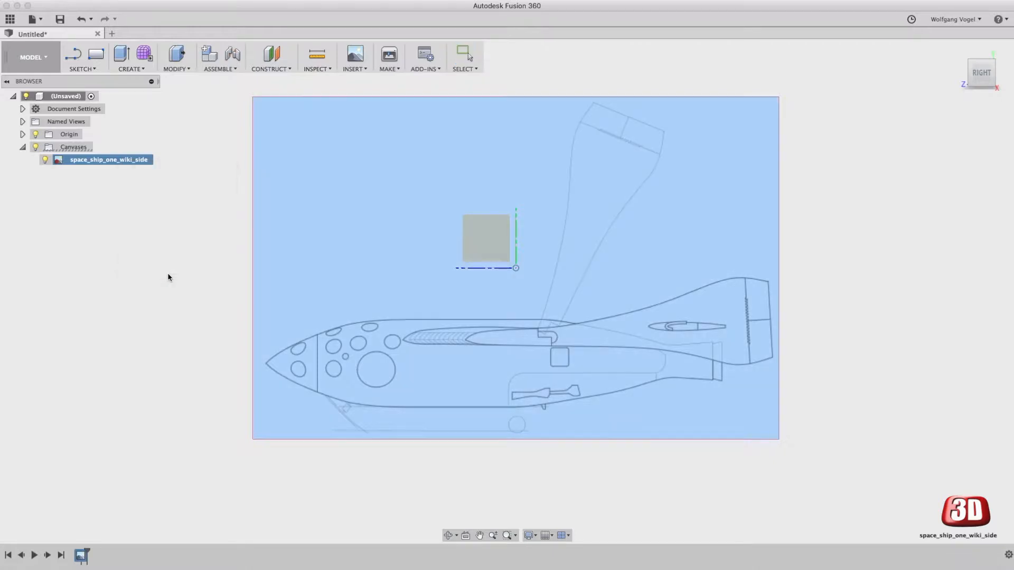
mouse_move(214, 452)
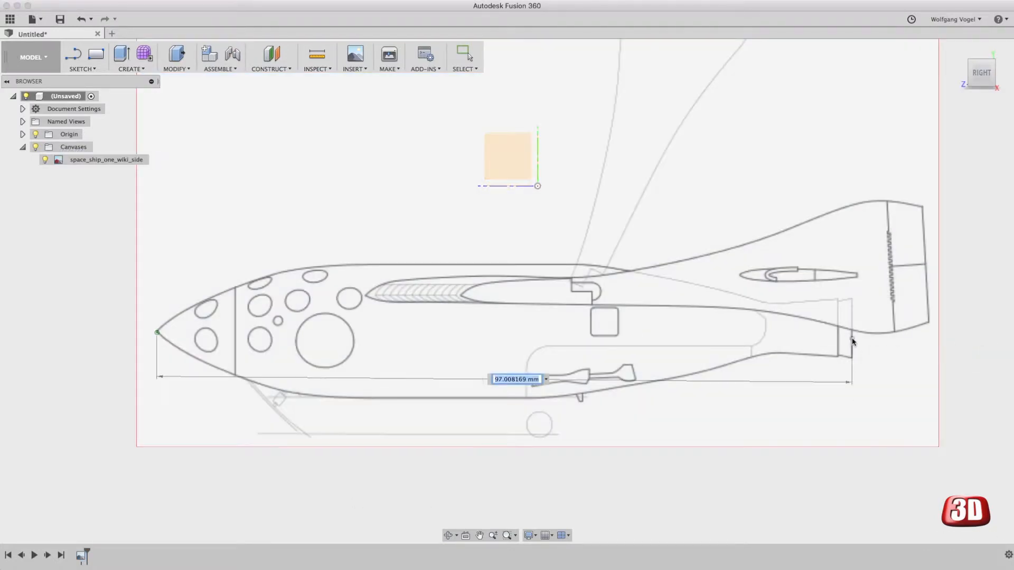
mouse_move(548, 397)
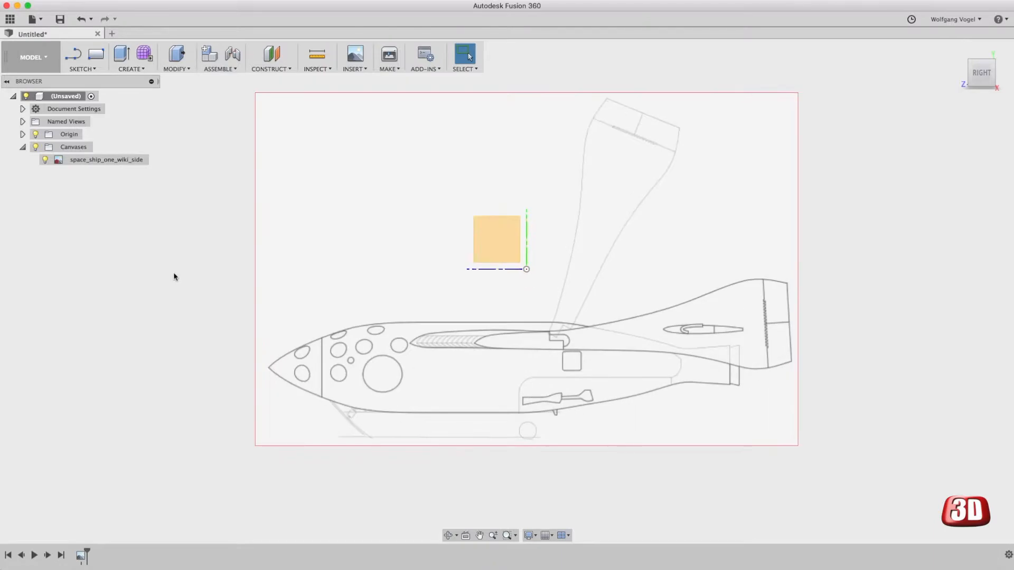
Step: Edit the side canvas position so the spaceship's nose tip sits on the origin
right_click(106, 160)
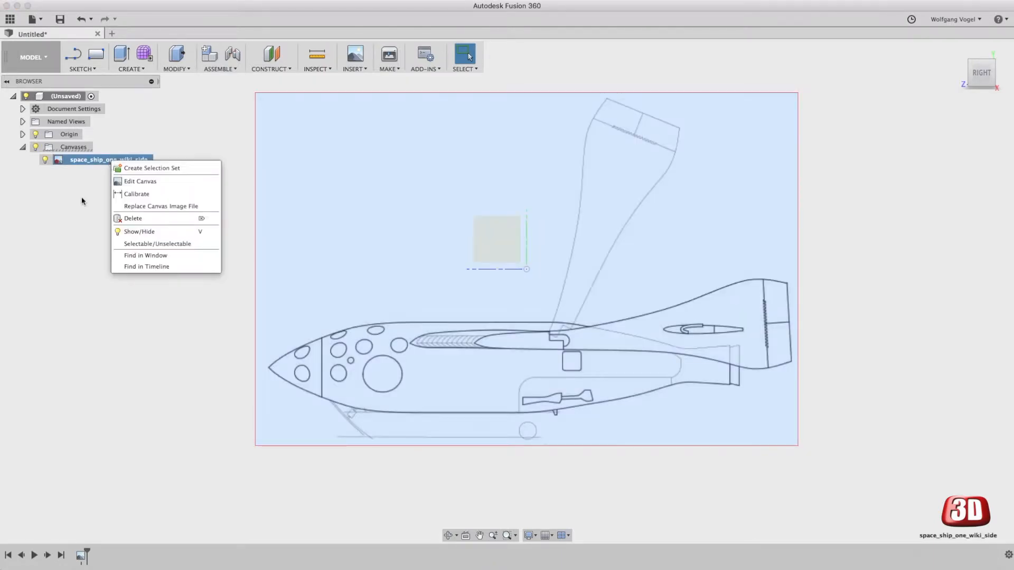
click(139, 180)
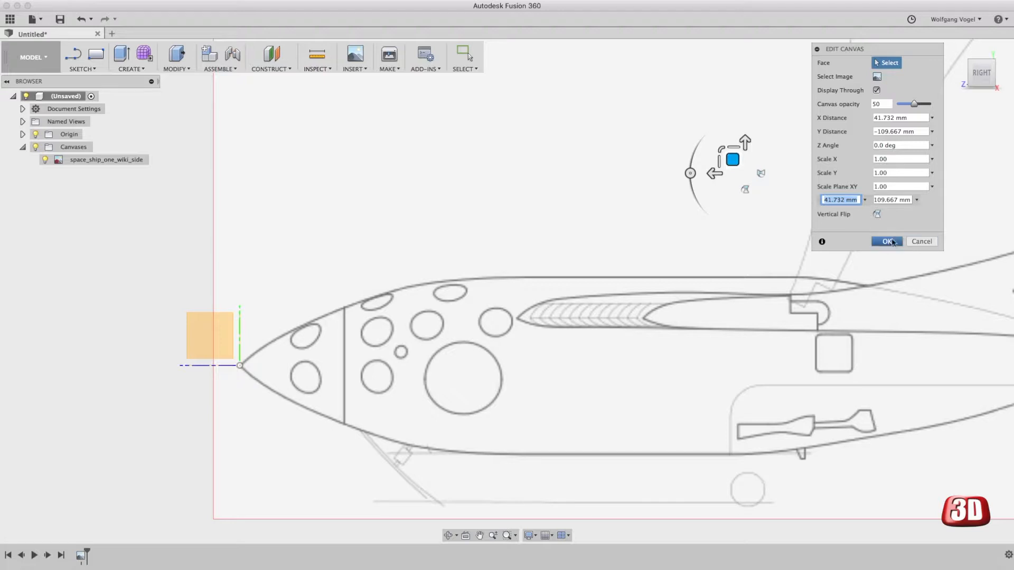
click(887, 241)
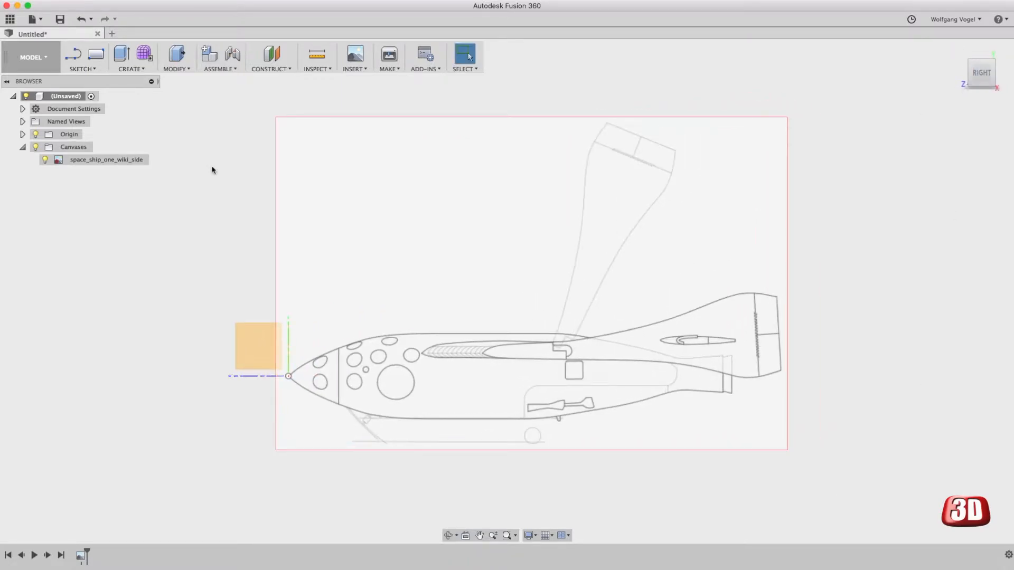
mouse_move(355, 57)
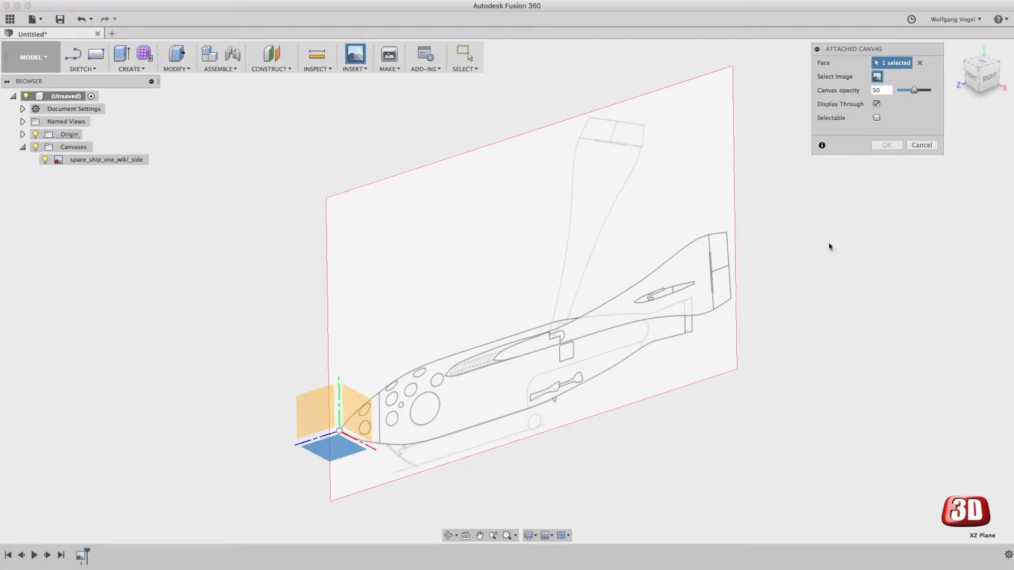
Step: Choose space_ship_one_wiki_top.jpg as the image for the new XZ-plane canvas
click(877, 76)
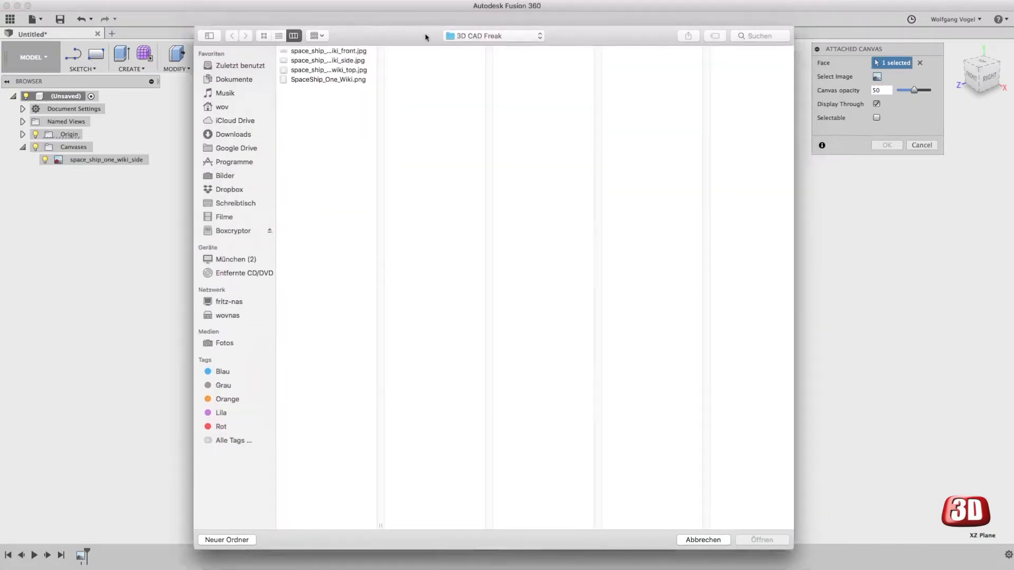
click(328, 69)
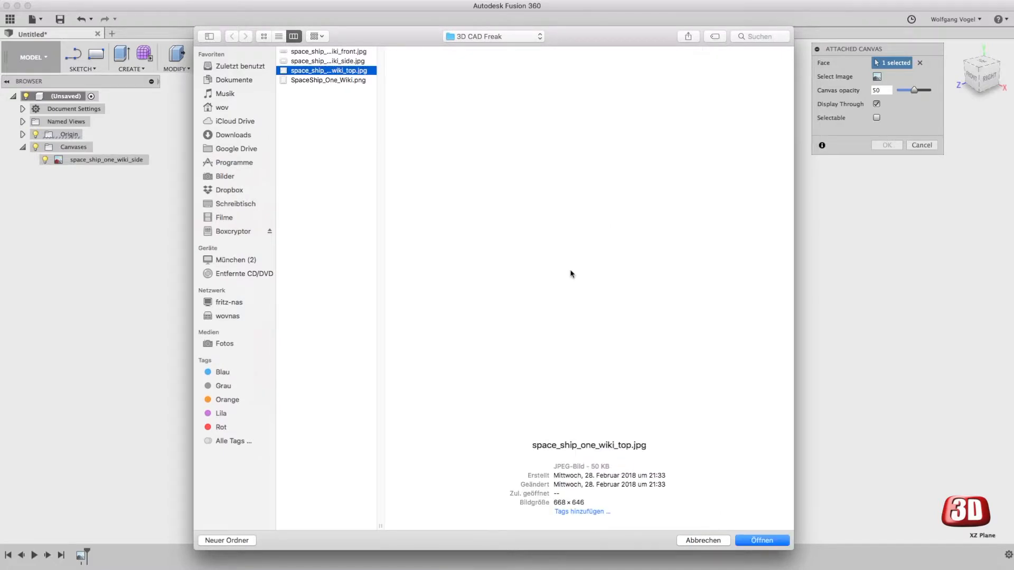
Step: Load the top-view image and place it on the XZ plane rotated 180 degrees
click(762, 540)
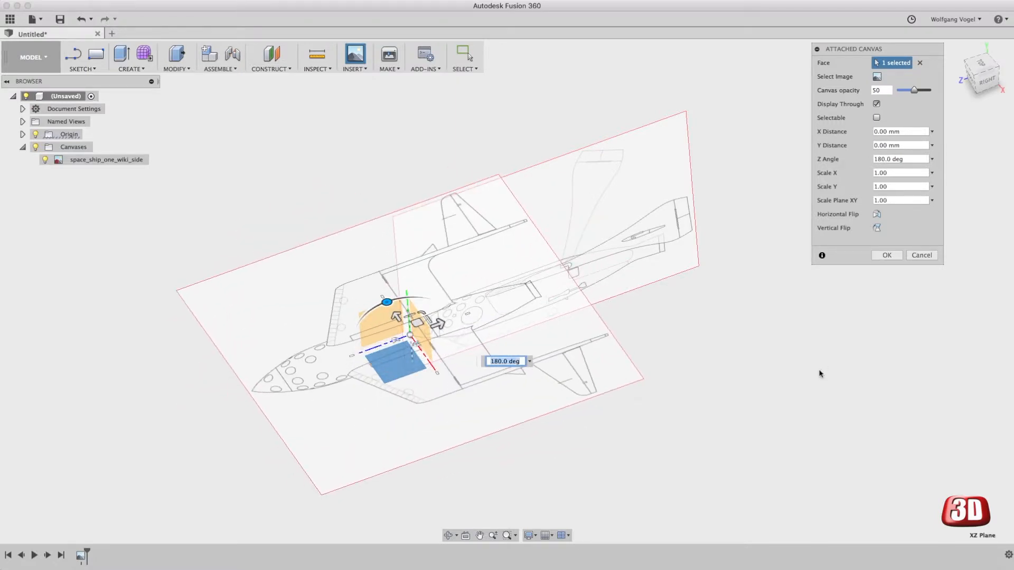
click(887, 254)
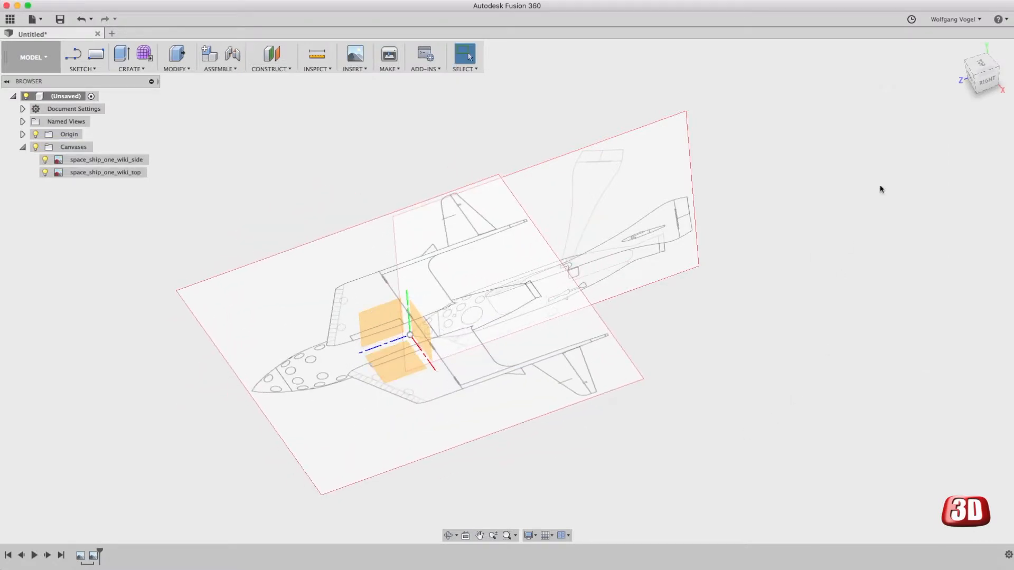
Step: Calibrate the top-view canvas from above to a nose-to-engine length of 200
click(981, 72)
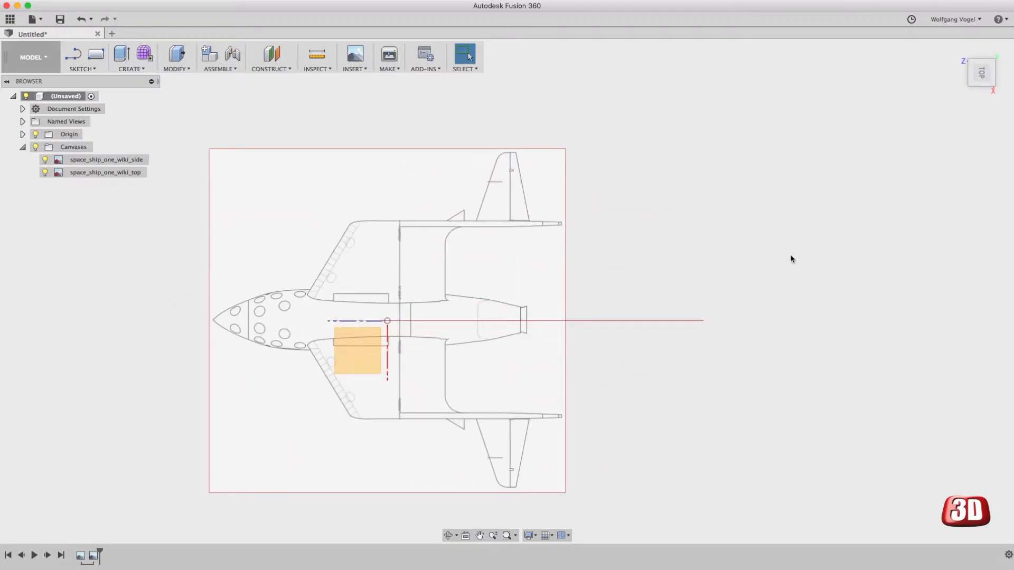
right_click(105, 173)
text(200)
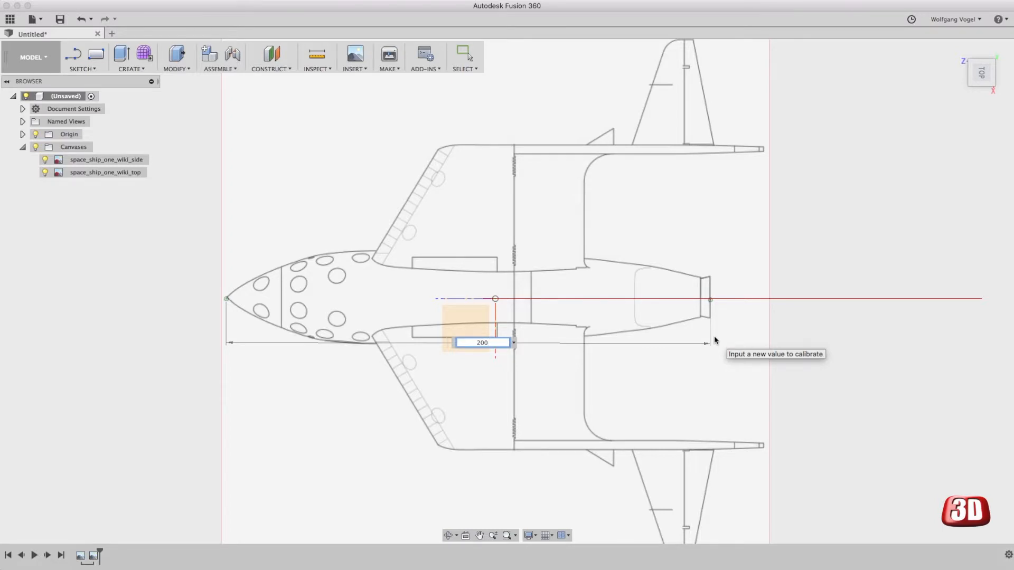
key(Return)
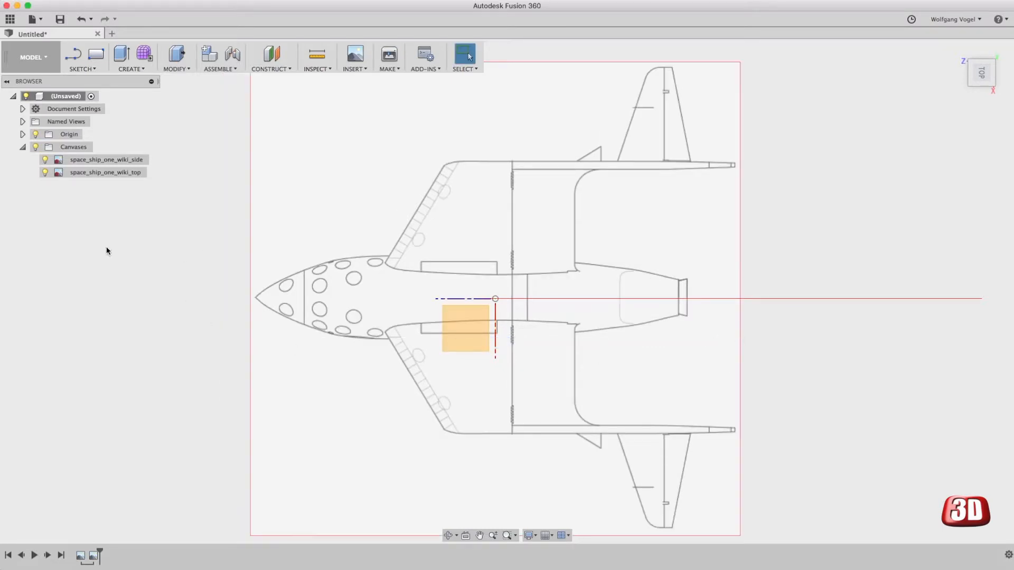
right_click(105, 173)
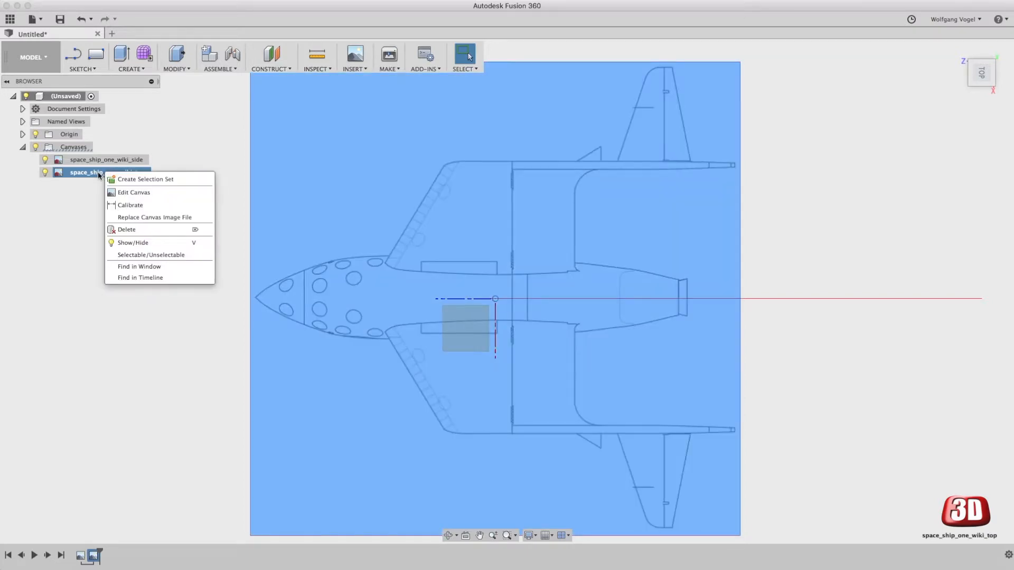
Step: Reposition the top canvas so its nose aligns with the side view at the origin
click(133, 193)
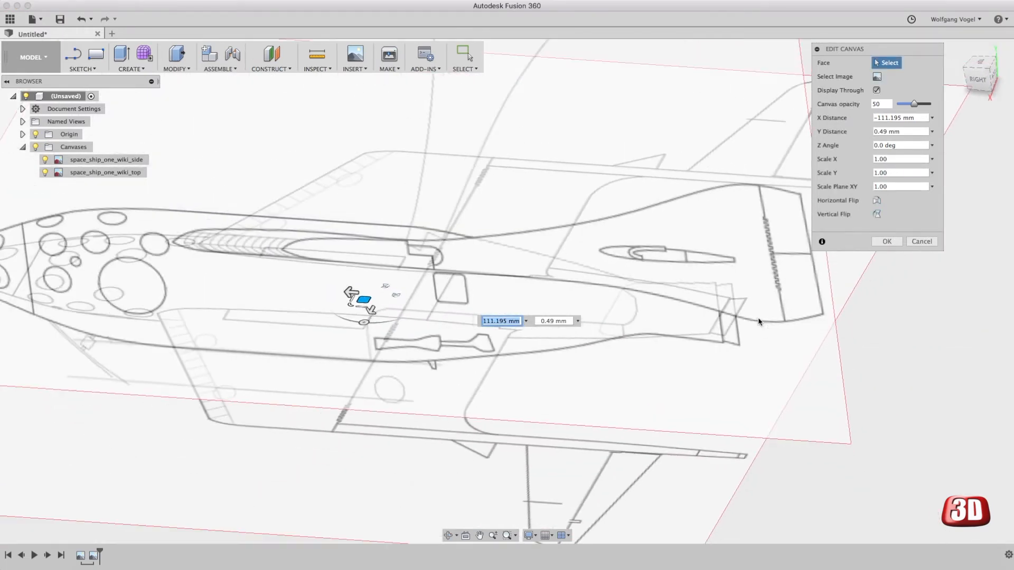
click(885, 240)
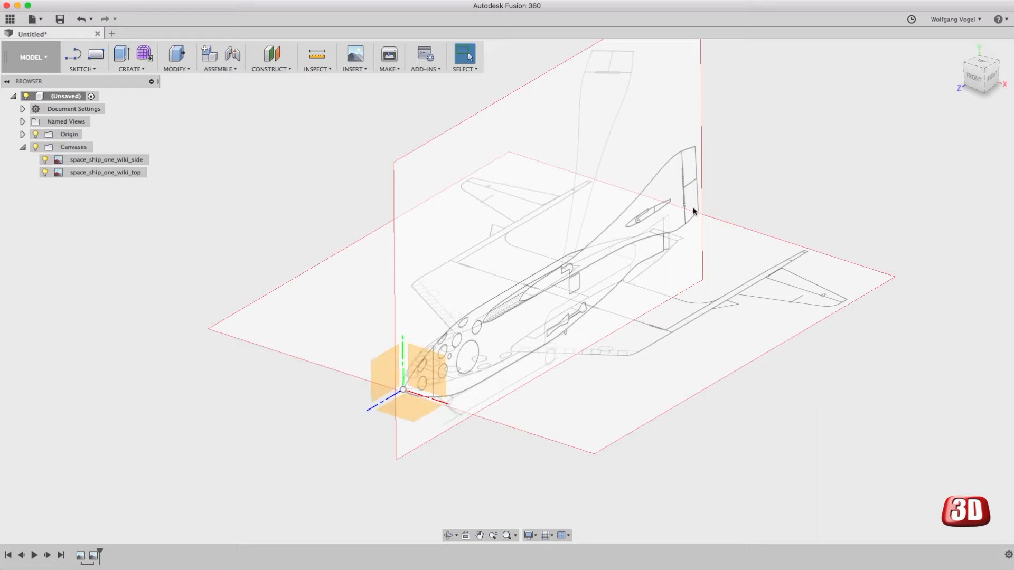
mouse_move(830, 159)
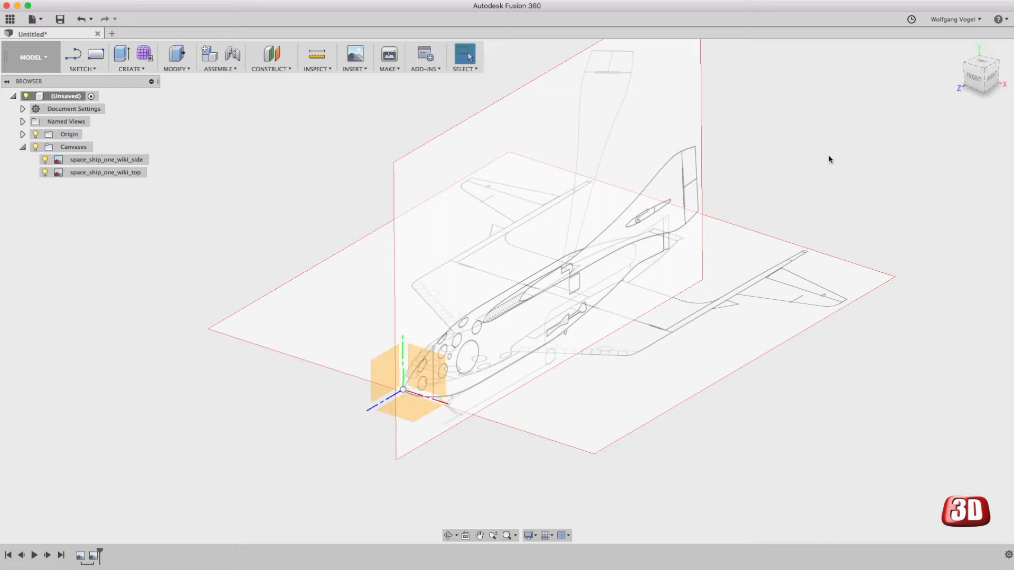
mouse_move(173, 177)
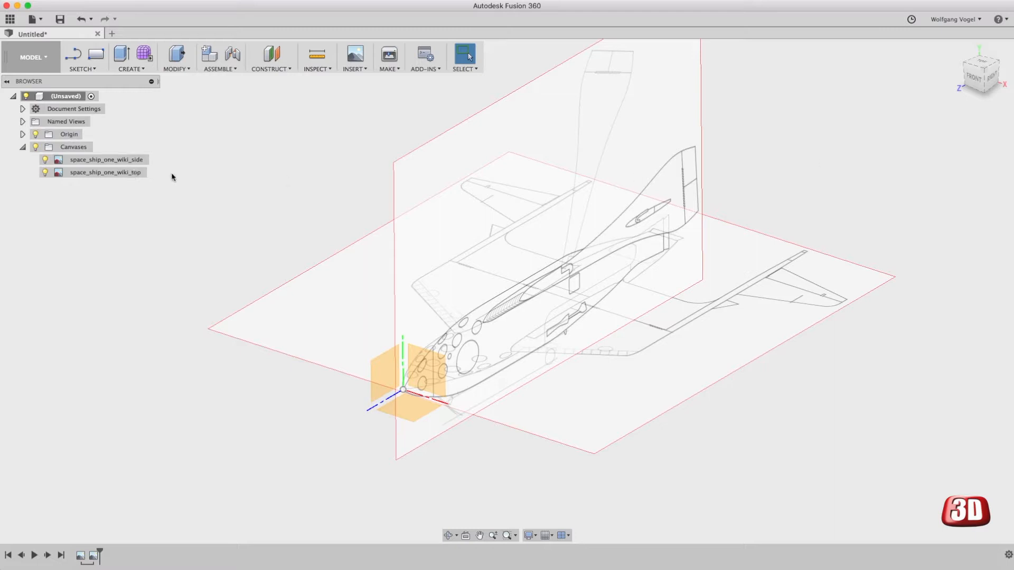
Step: Add a third attached canvas with the front-view image on the XY plane
click(354, 57)
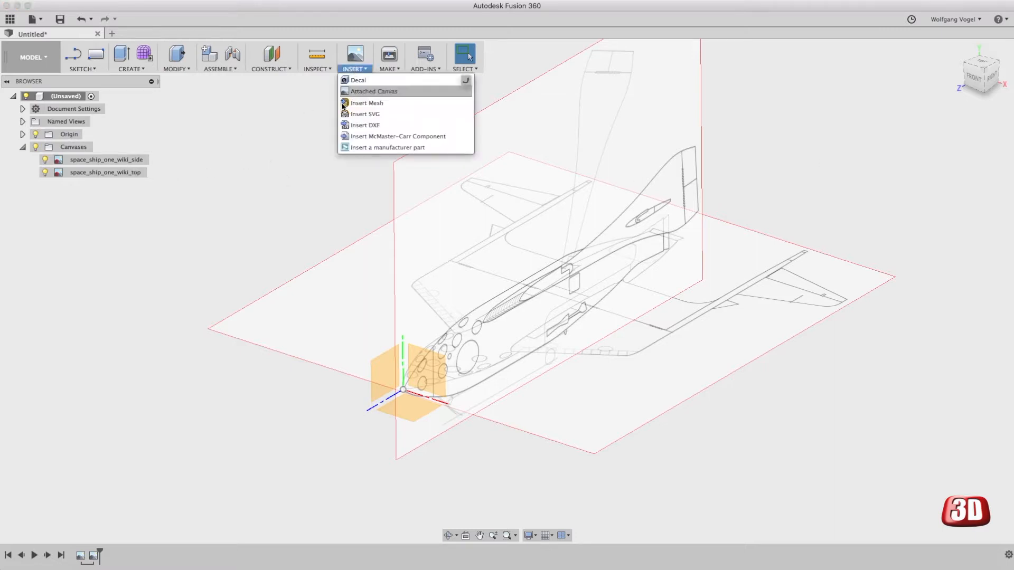
click(373, 90)
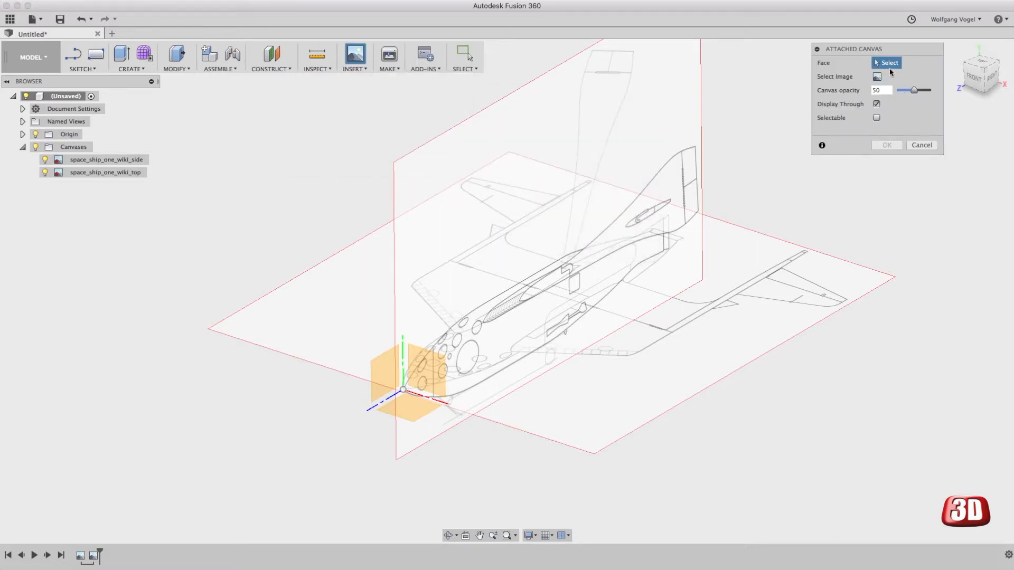
click(424, 372)
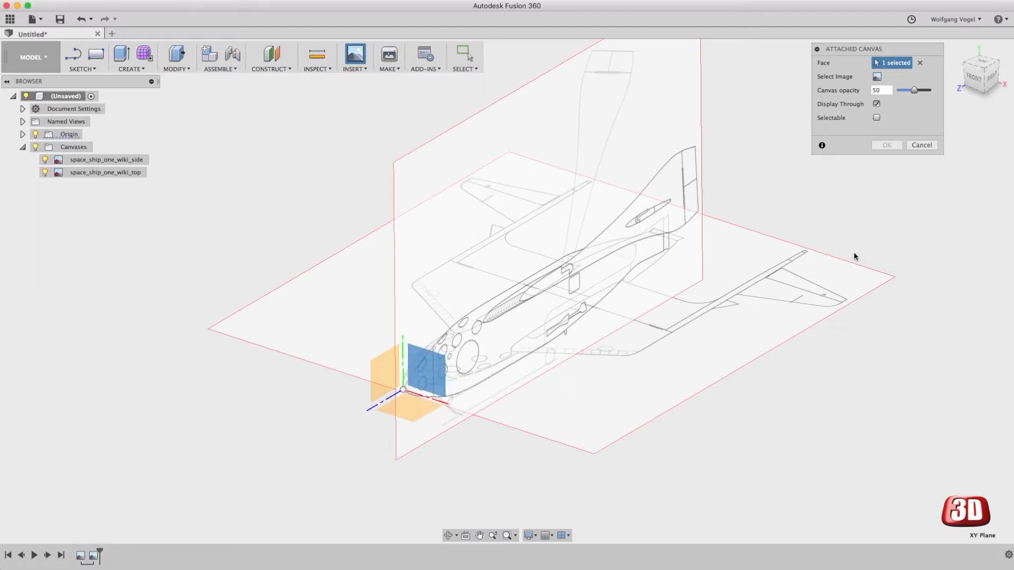
click(876, 76)
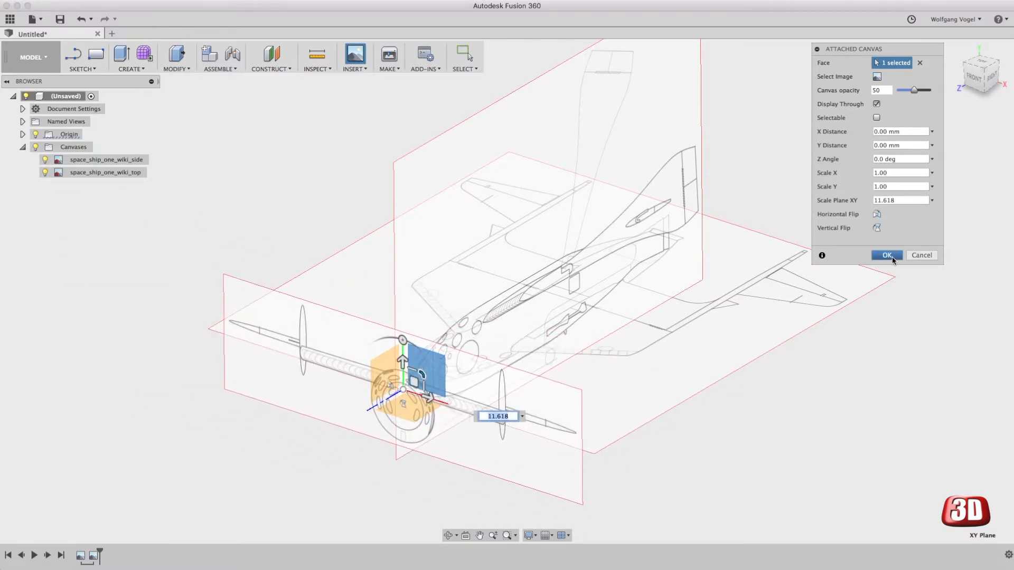
click(886, 255)
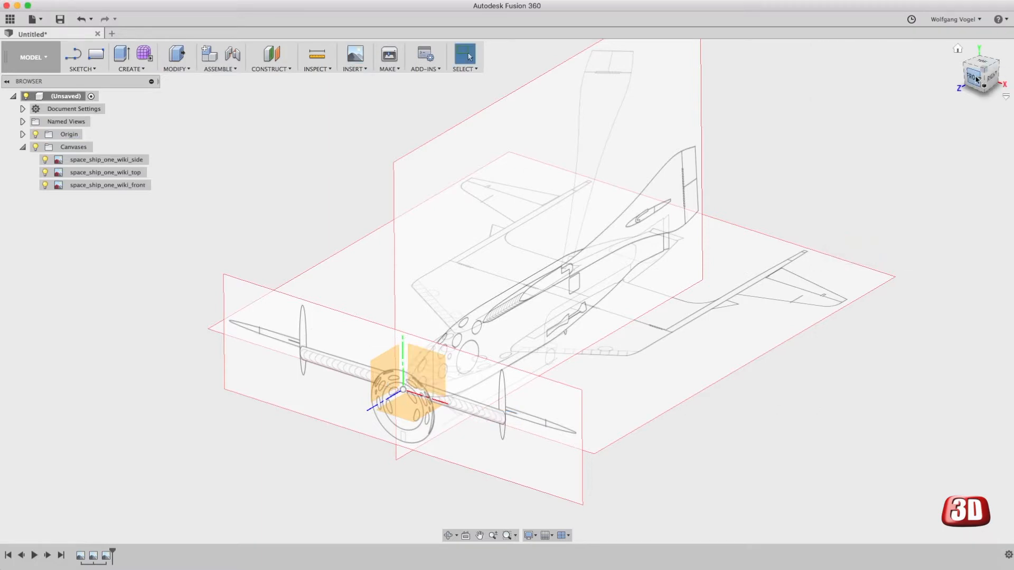
Step: Check the three canvases from the front and then straight down from the top
click(980, 72)
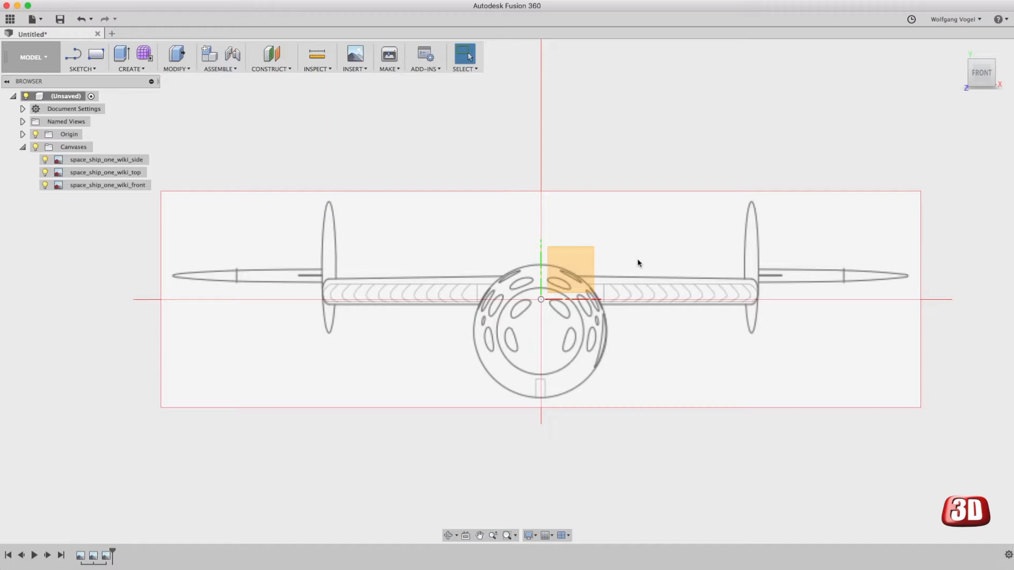
mouse_move(629, 286)
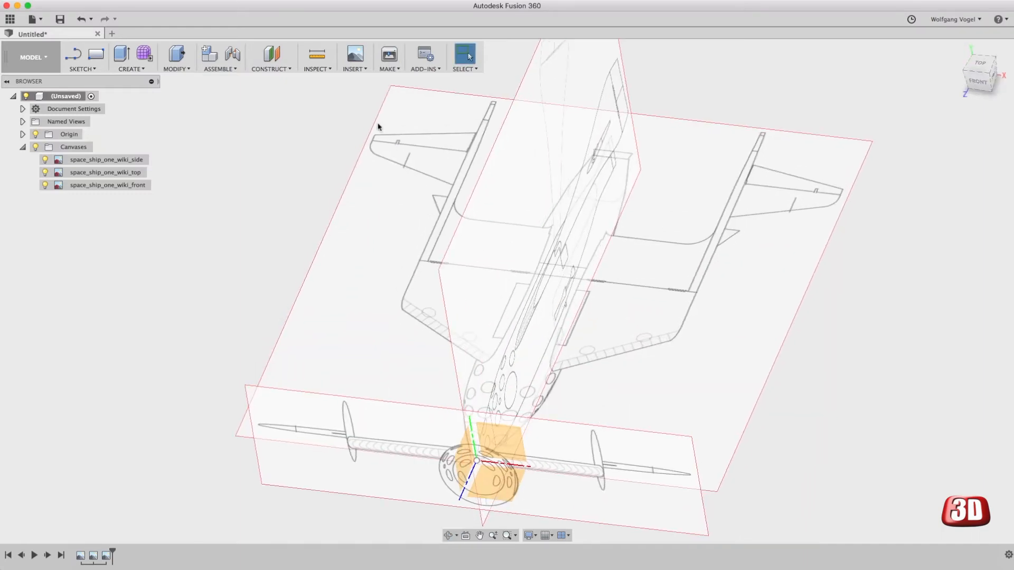
mouse_move(834, 208)
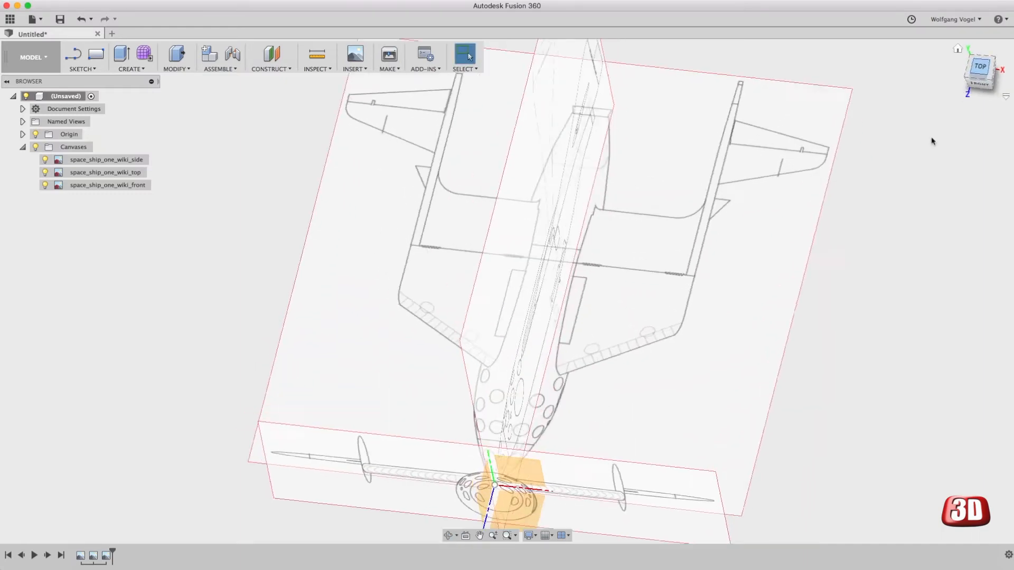
click(980, 67)
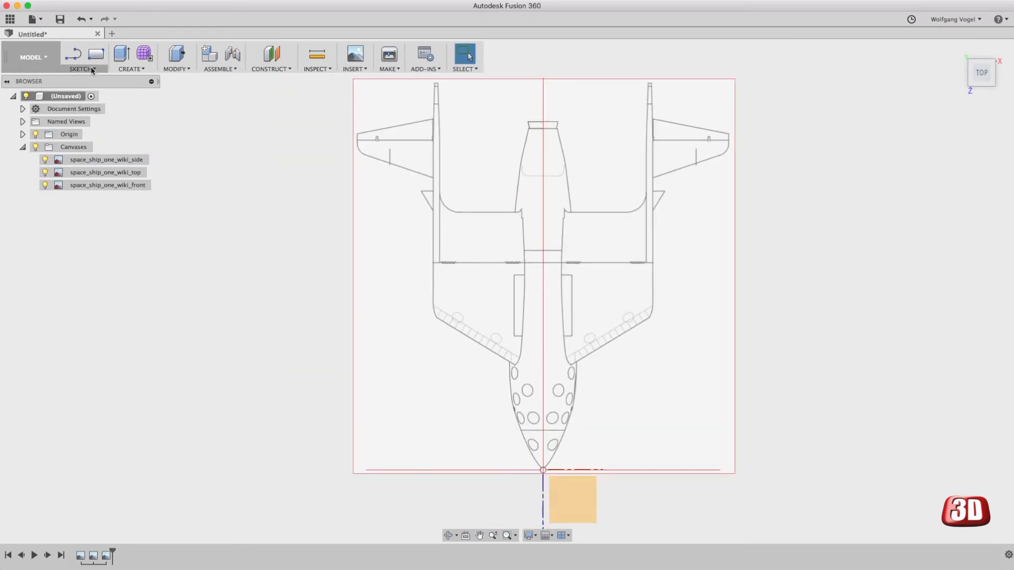
Step: Draw a horizontal line from the left wing tip to the right wing tip on the top plane
click(81, 69)
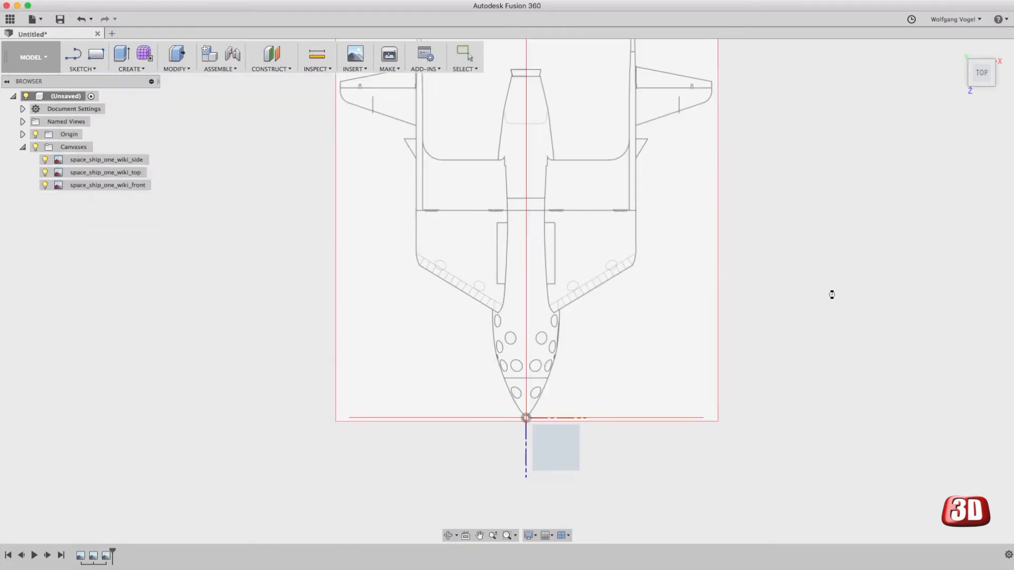
click(95, 54)
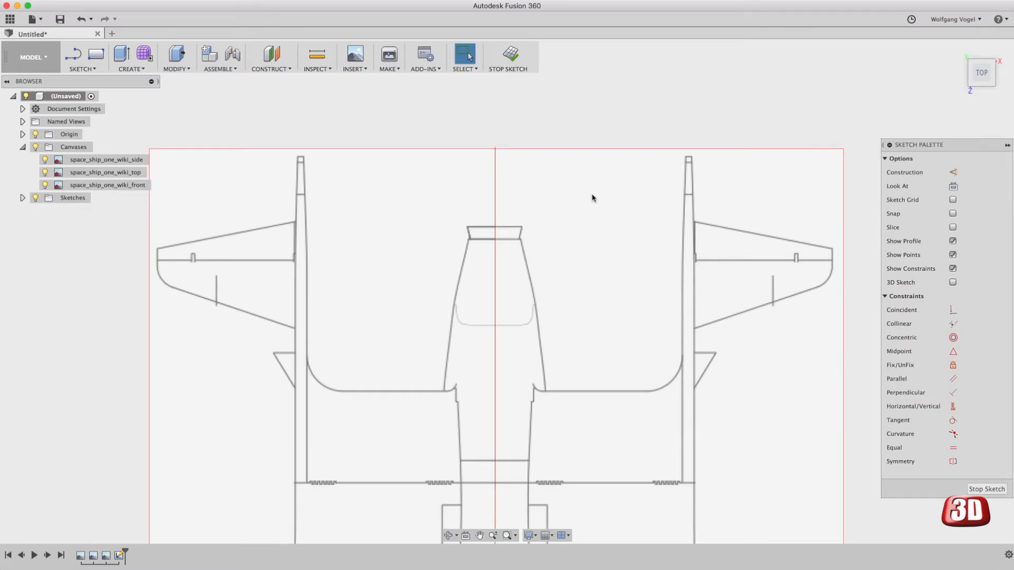
click(83, 57)
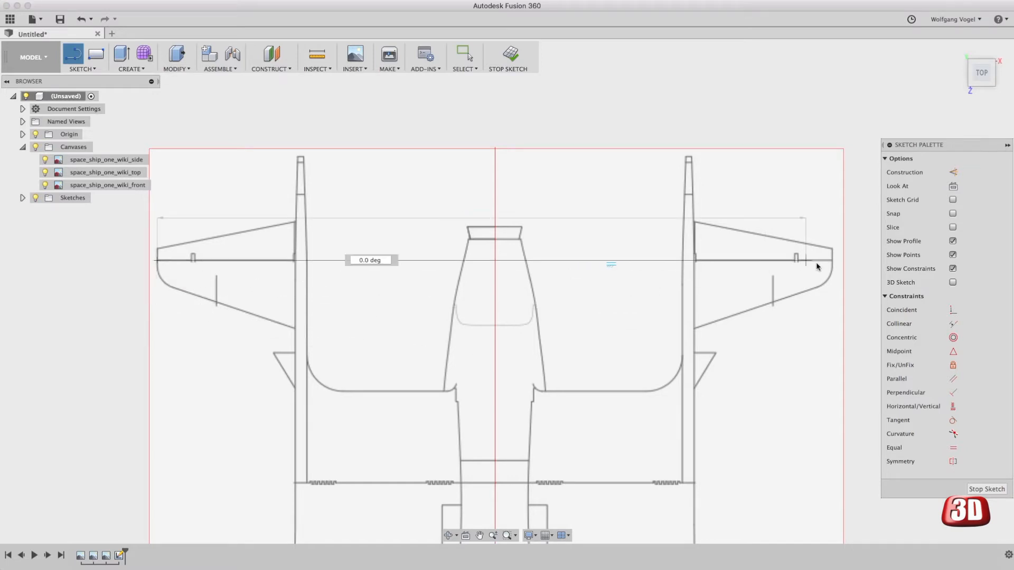
click(831, 264)
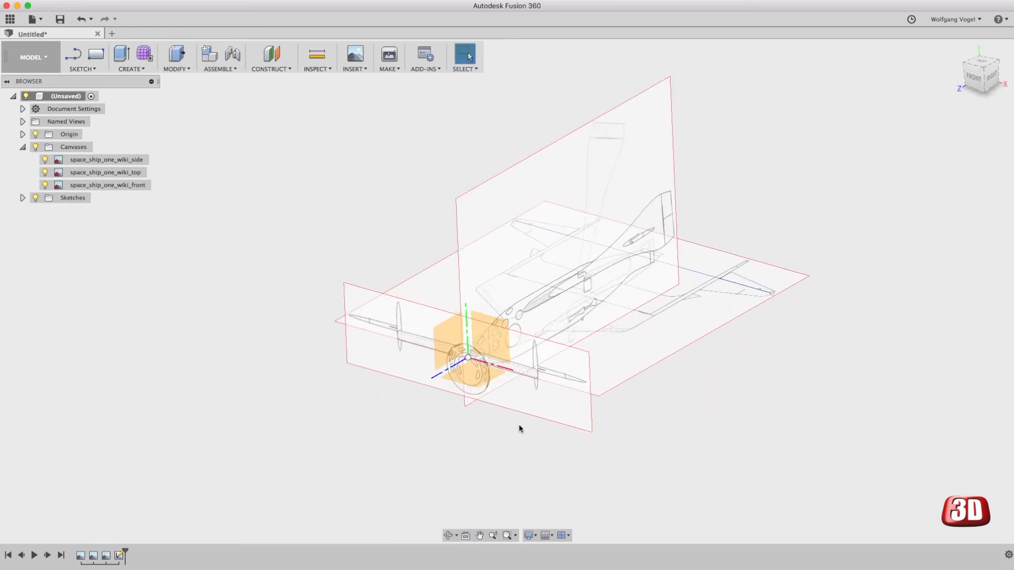
Step: Look straight at the front canvas and zoom in on the round fuselage and origin
right_click(108, 184)
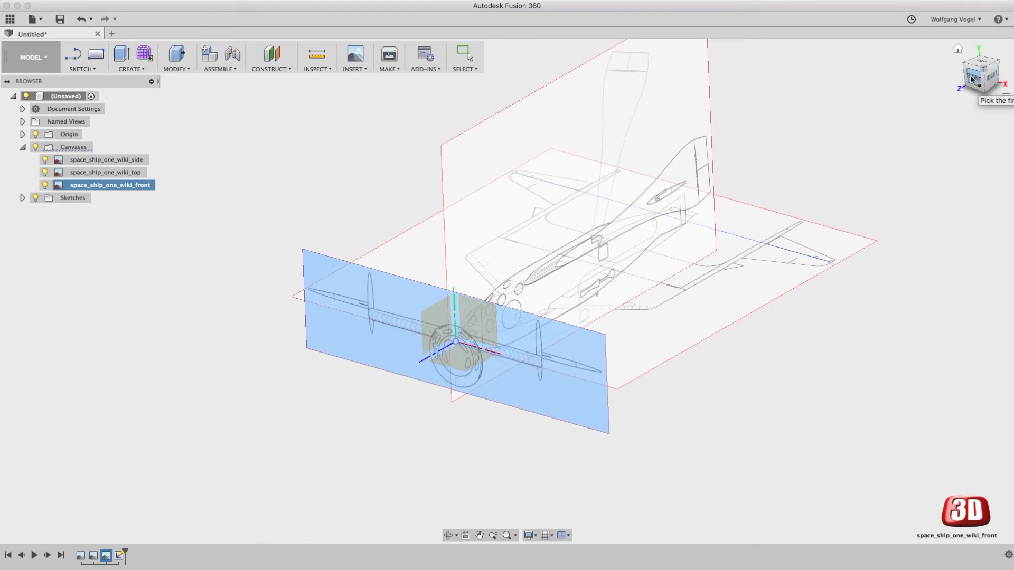
click(978, 73)
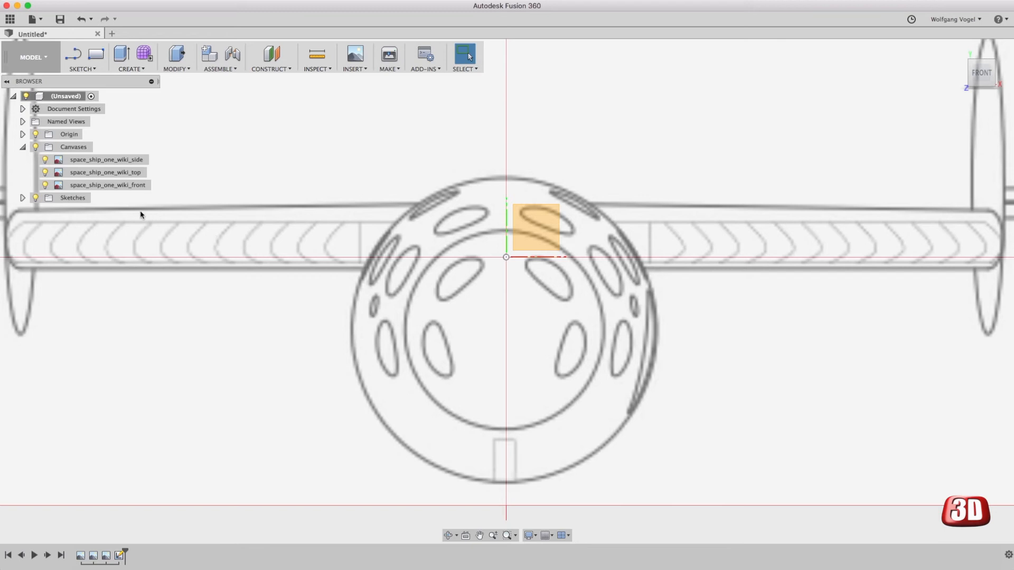
Step: Edit the front canvas position so the fuselage circle sits over the origin, and confirm
right_click(107, 184)
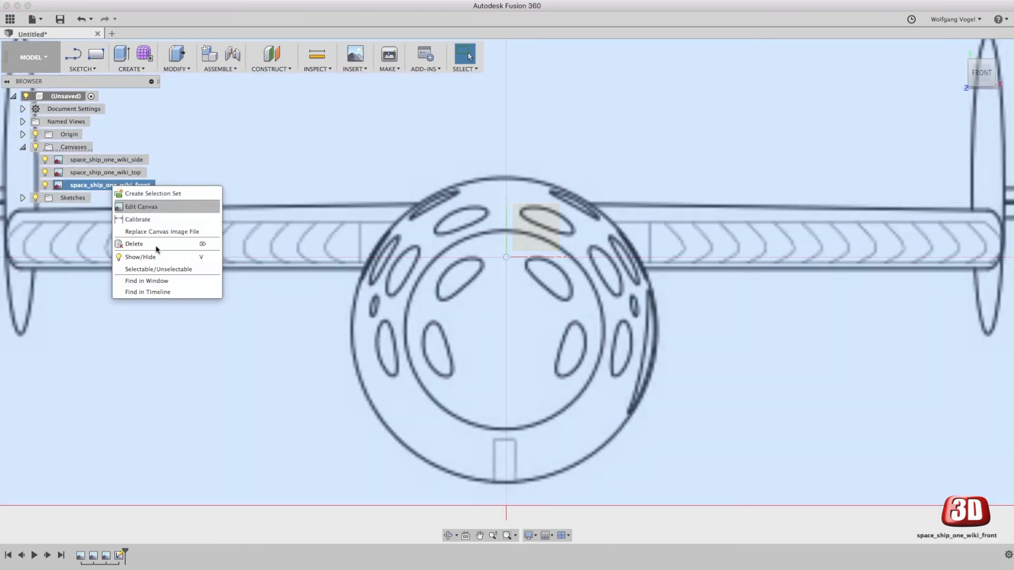
click(141, 206)
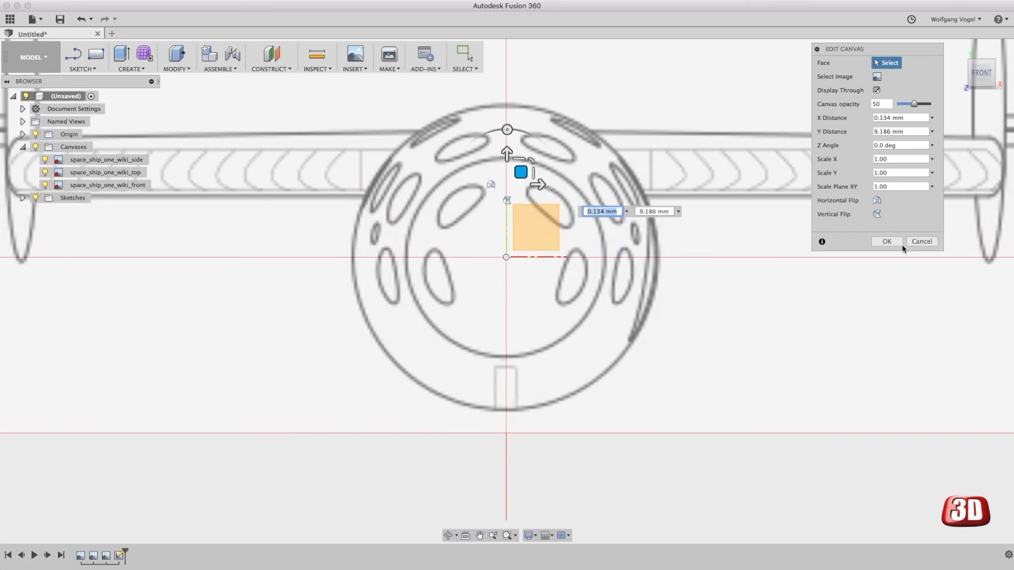
click(886, 241)
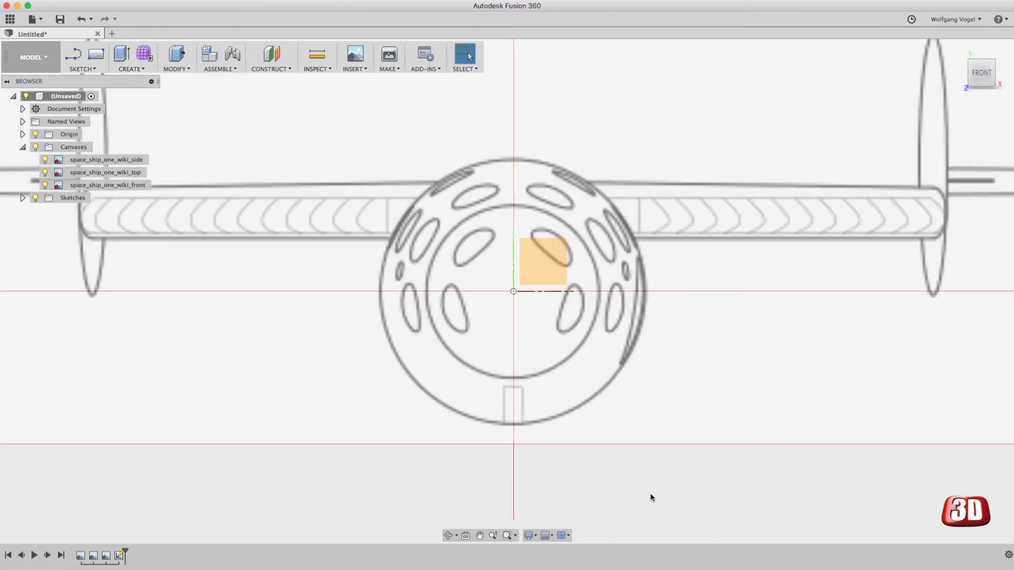
click(82, 57)
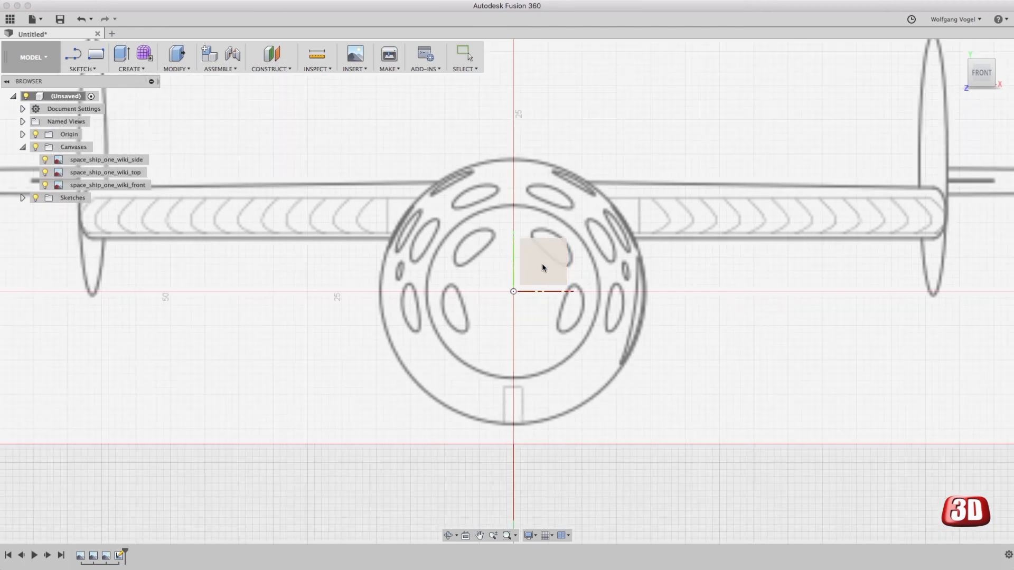
Step: Sketch a centre-diameter circle at the origin tracing the fuselage on the front plane, then finish
click(82, 57)
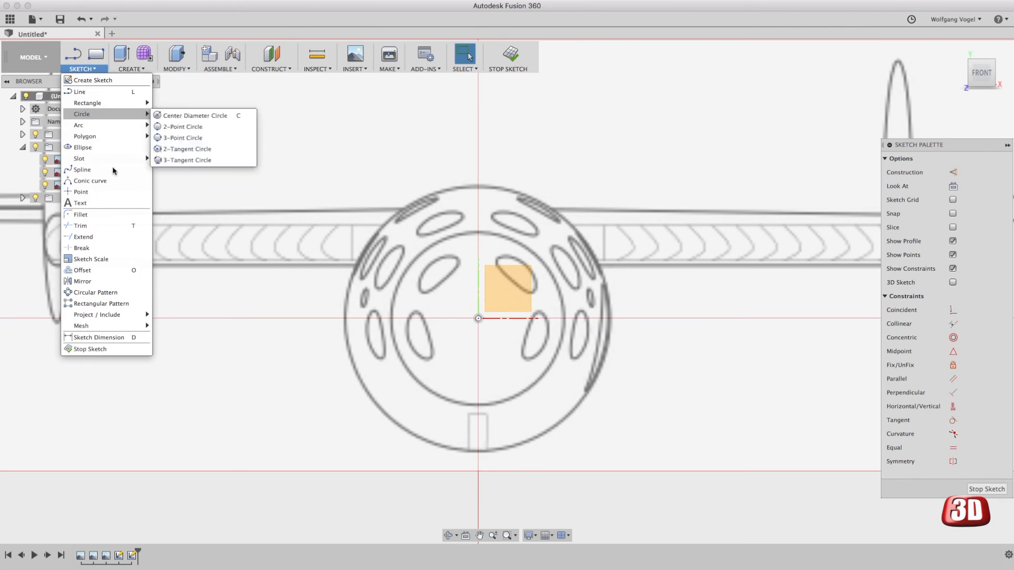
mouse_move(93, 114)
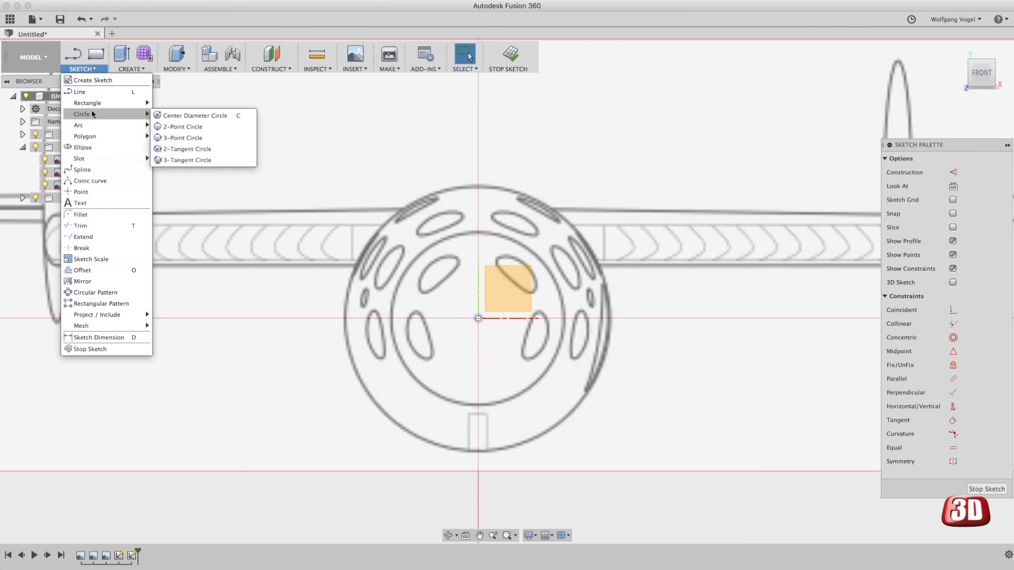
click(195, 115)
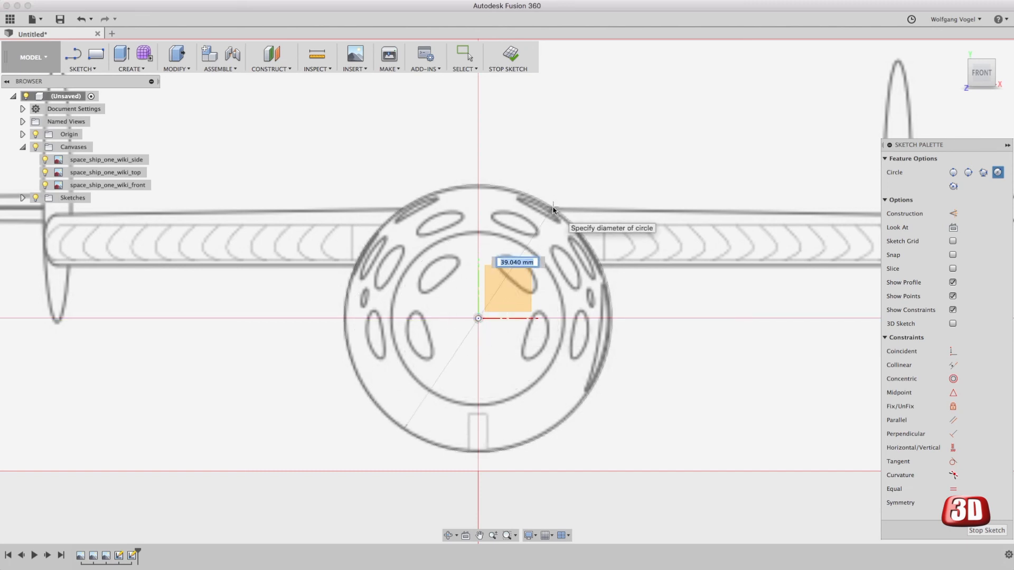
mouse_move(551, 208)
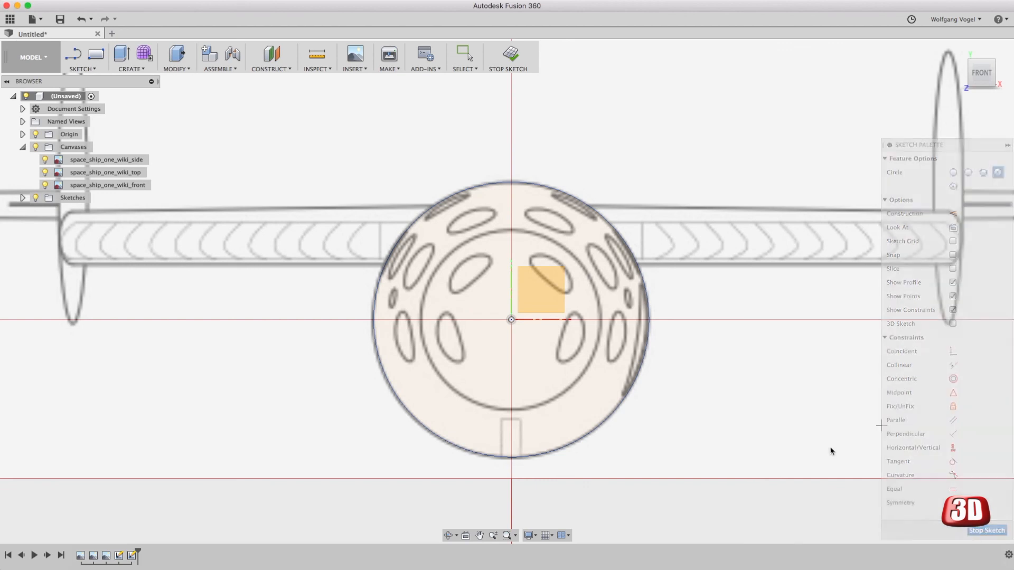
click(508, 56)
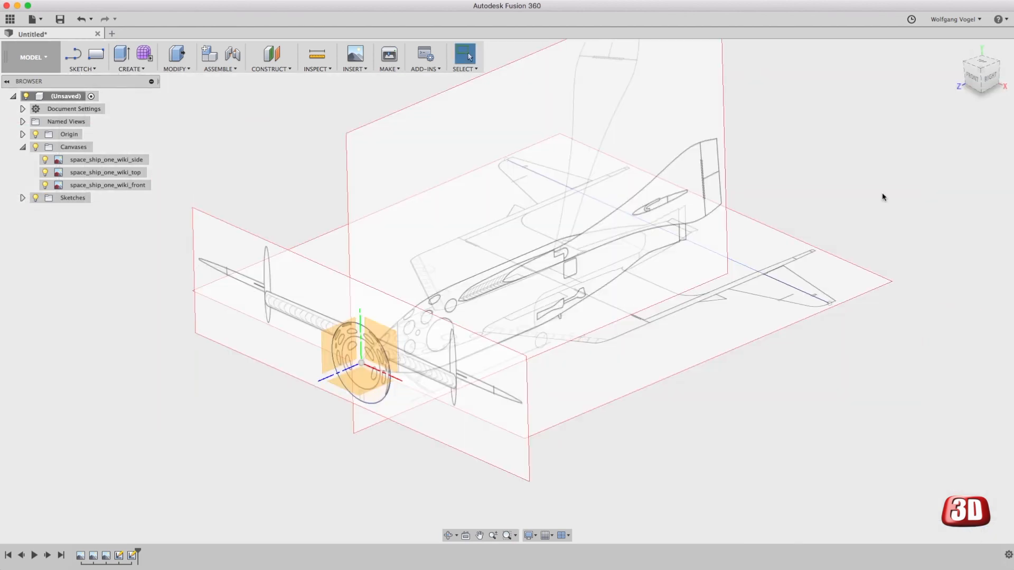
mouse_move(884, 198)
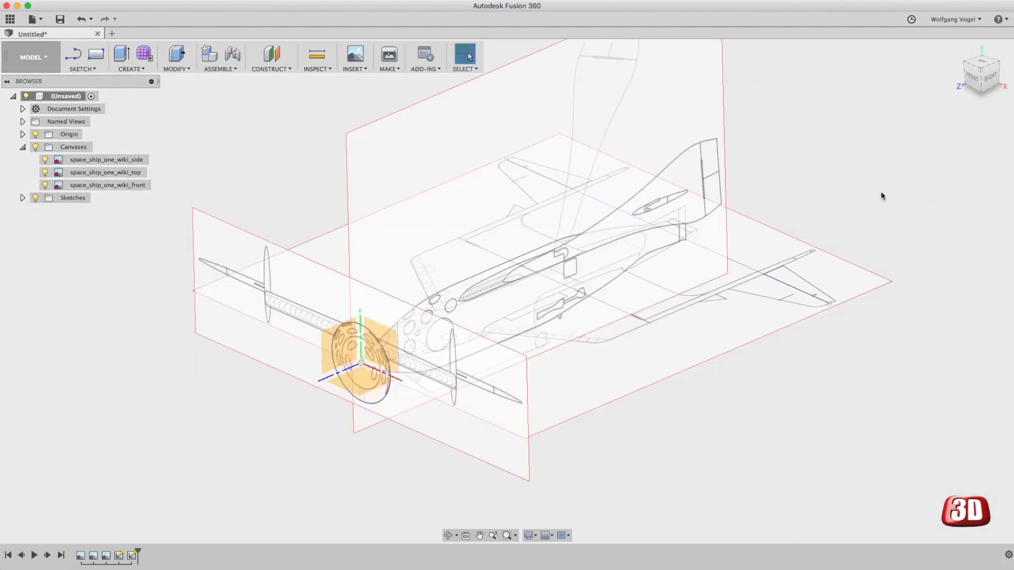